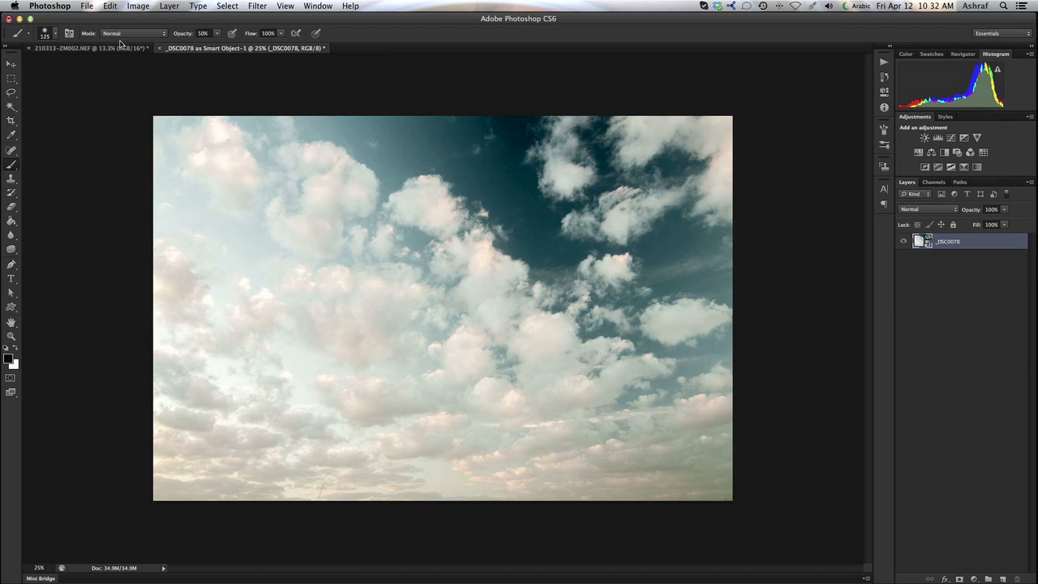
mouse_move(120, 62)
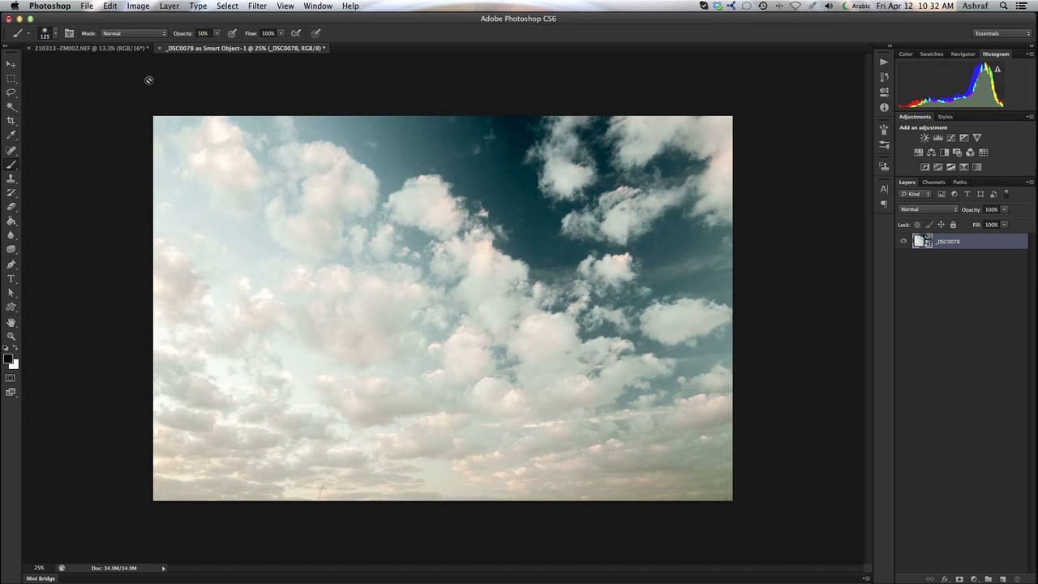
mouse_move(120, 63)
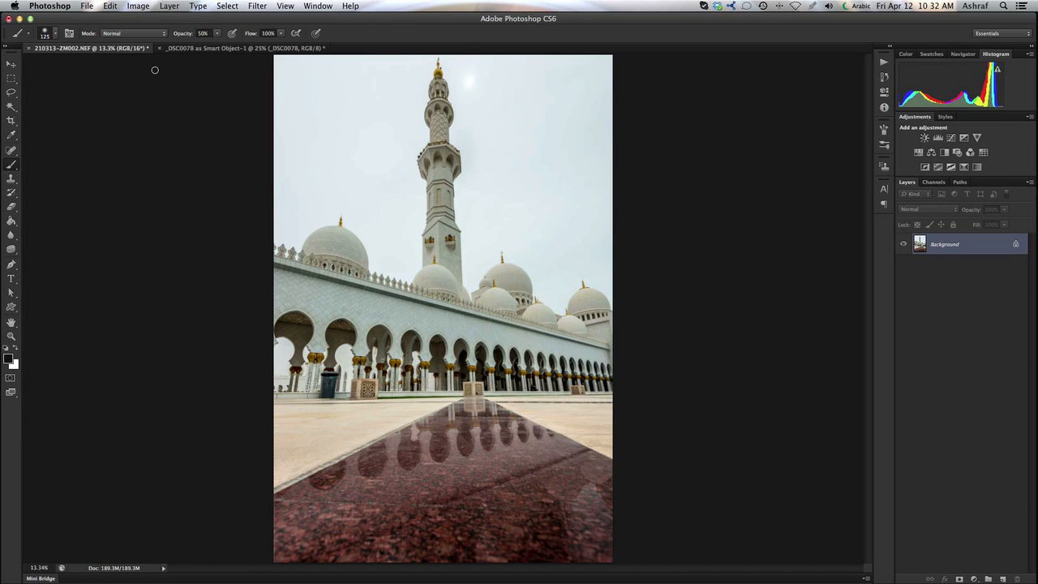
mouse_move(376, 154)
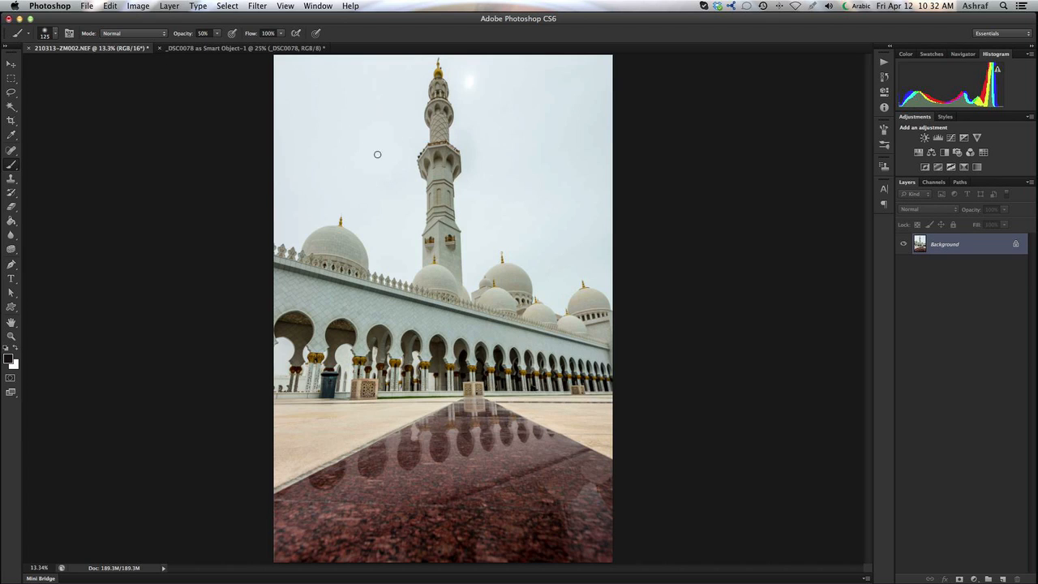
Make the mosque photo the active document instead of the cloudy sky image.
left_click(235, 48)
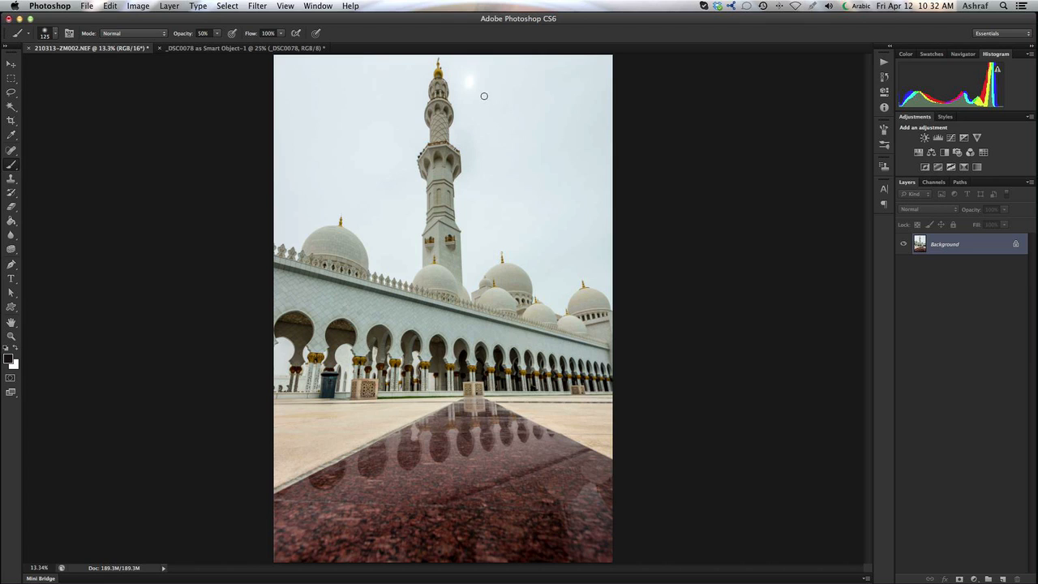
mouse_move(382, 165)
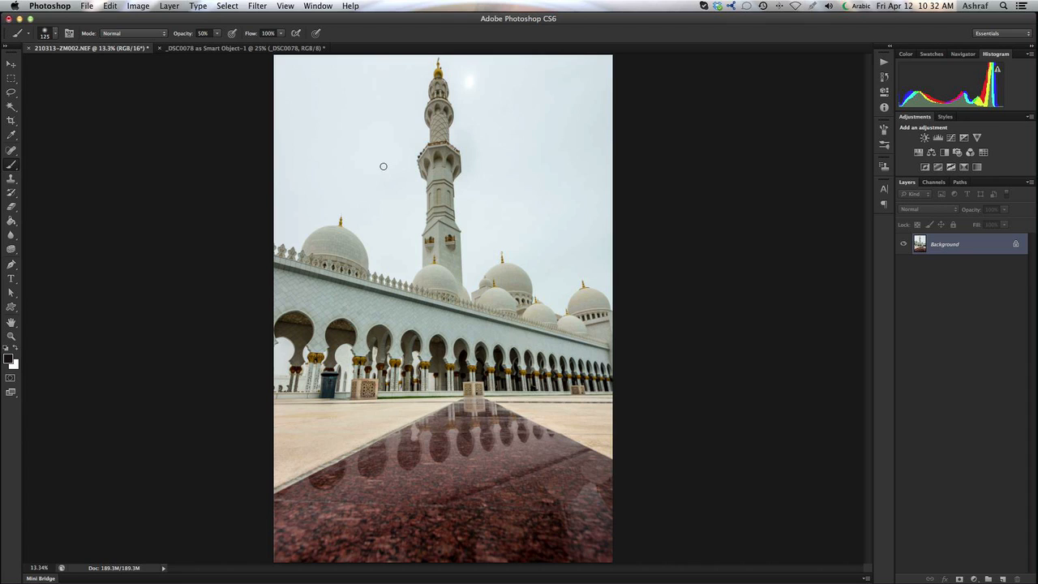
mouse_move(387, 173)
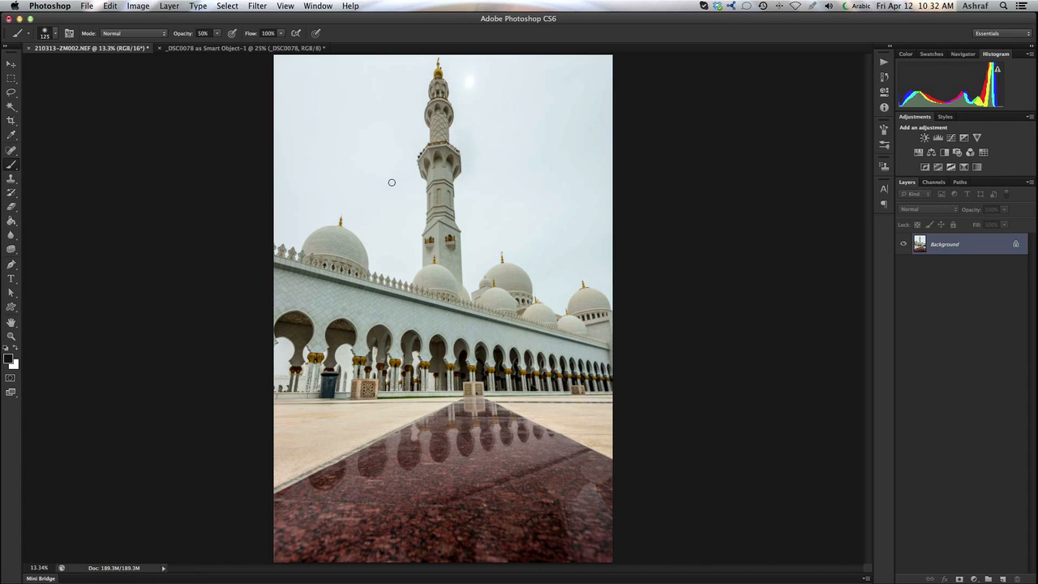
mouse_move(704, 198)
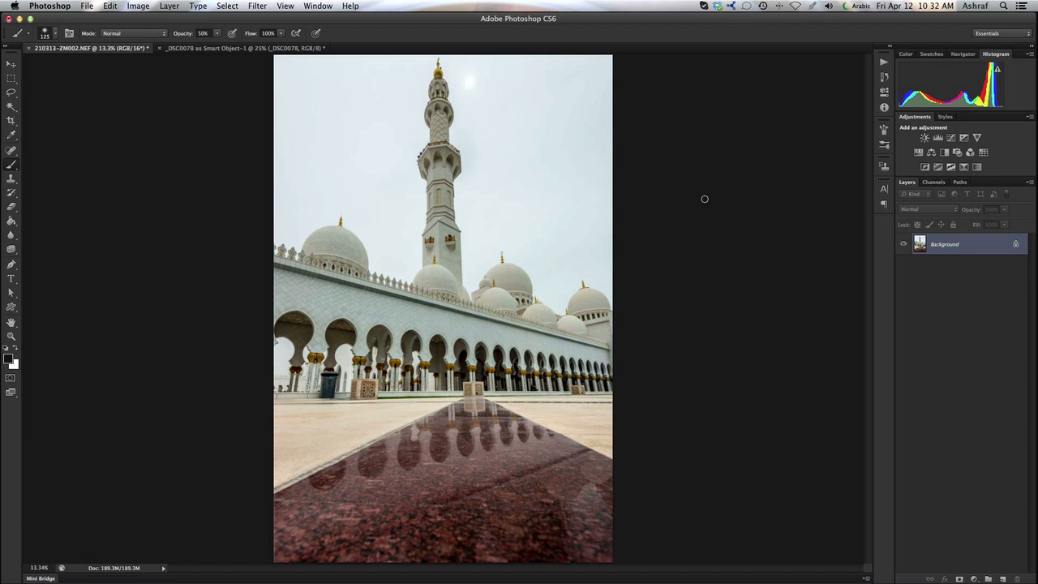
mouse_move(921, 214)
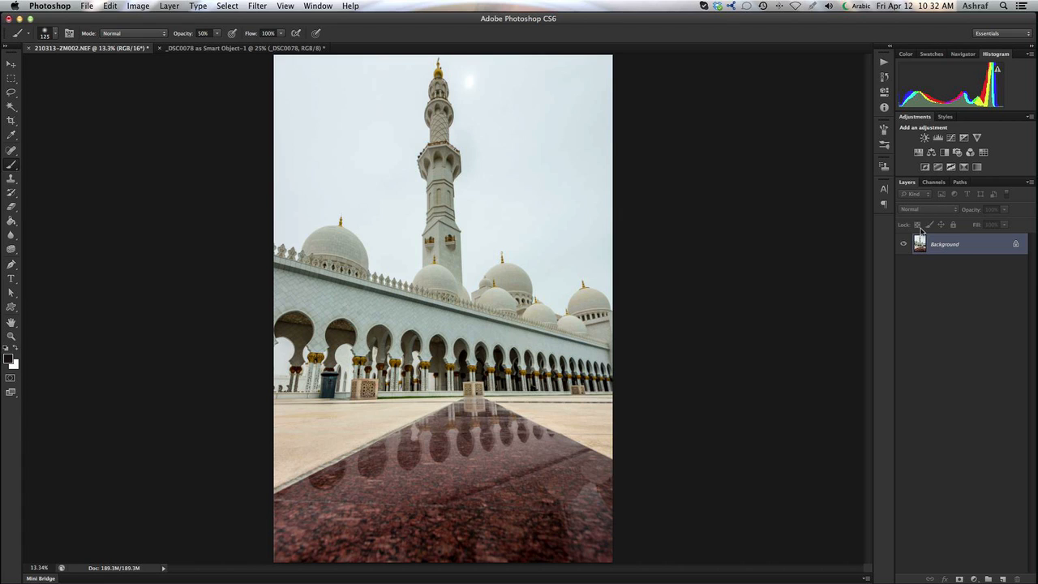
mouse_move(329, 148)
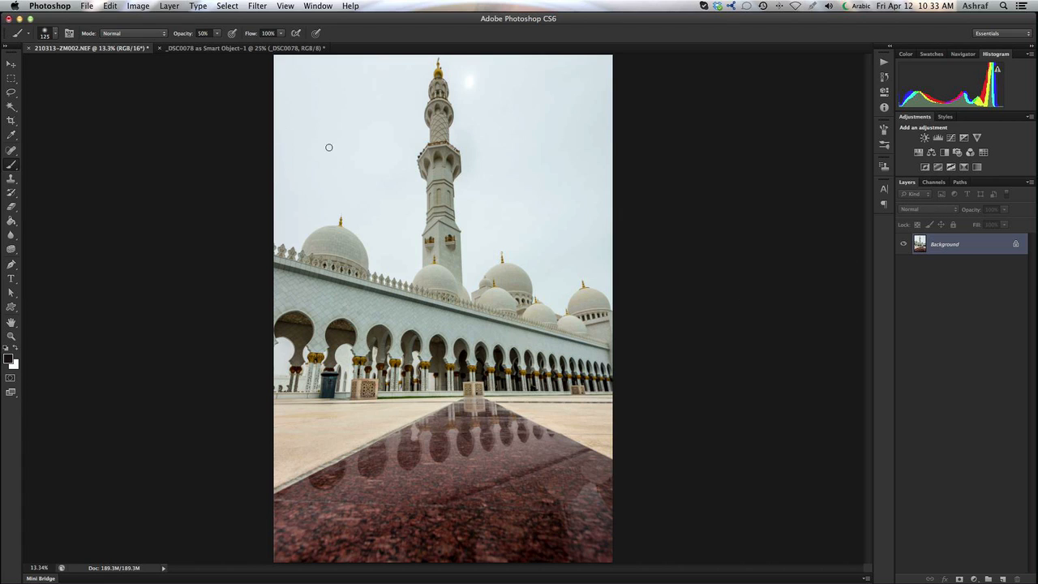
mouse_move(518, 138)
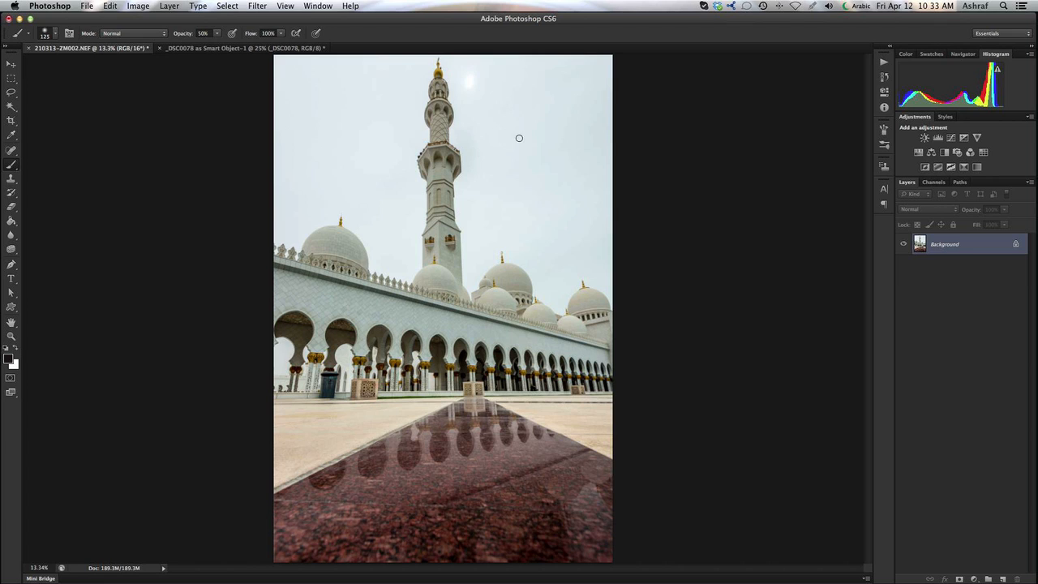
mouse_move(396, 148)
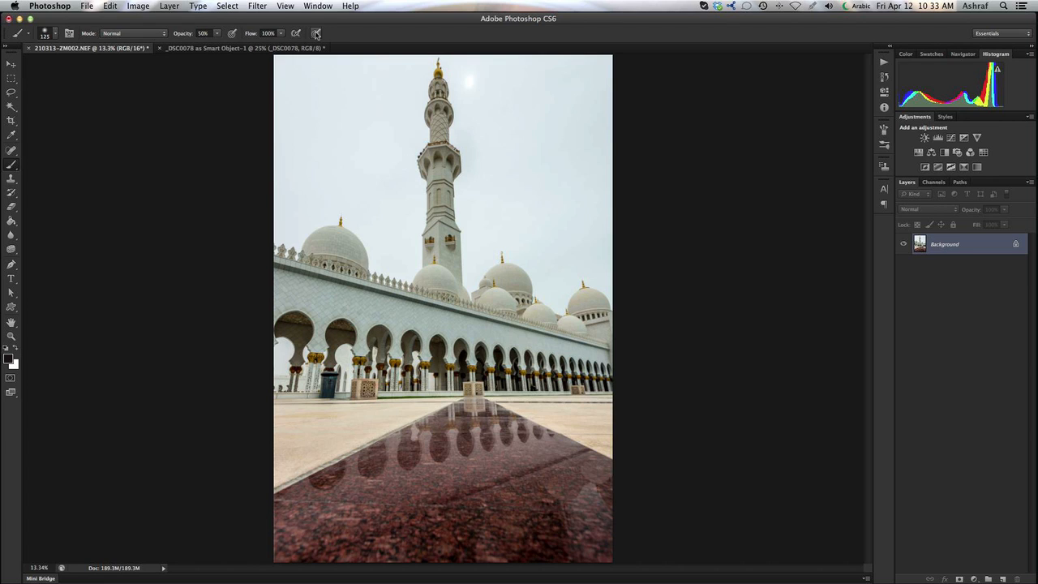
Apply a Levels adjustment to the mosque photo with the white input level at 238.
left_click(136, 6)
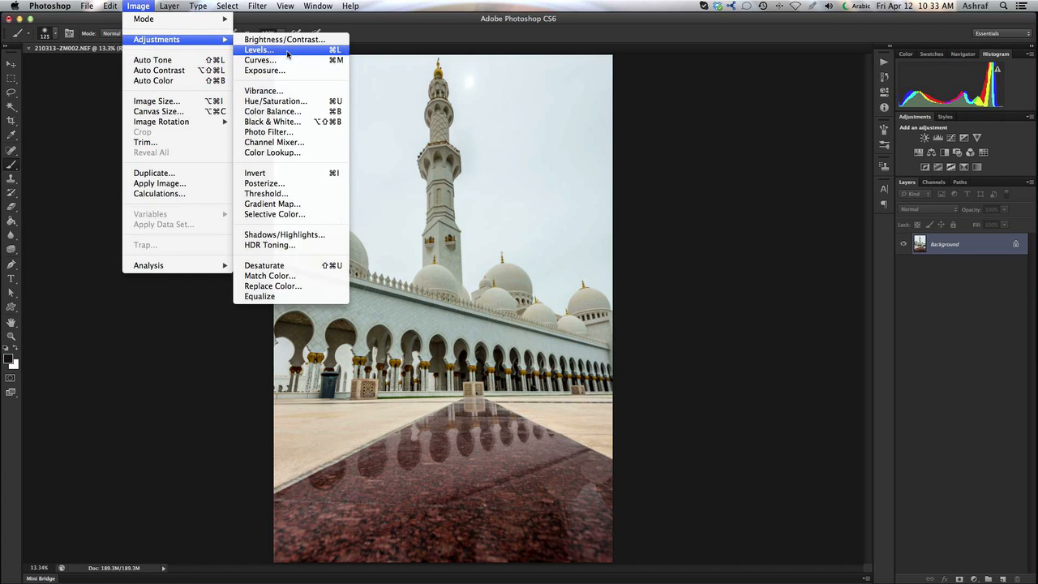
left_click(258, 48)
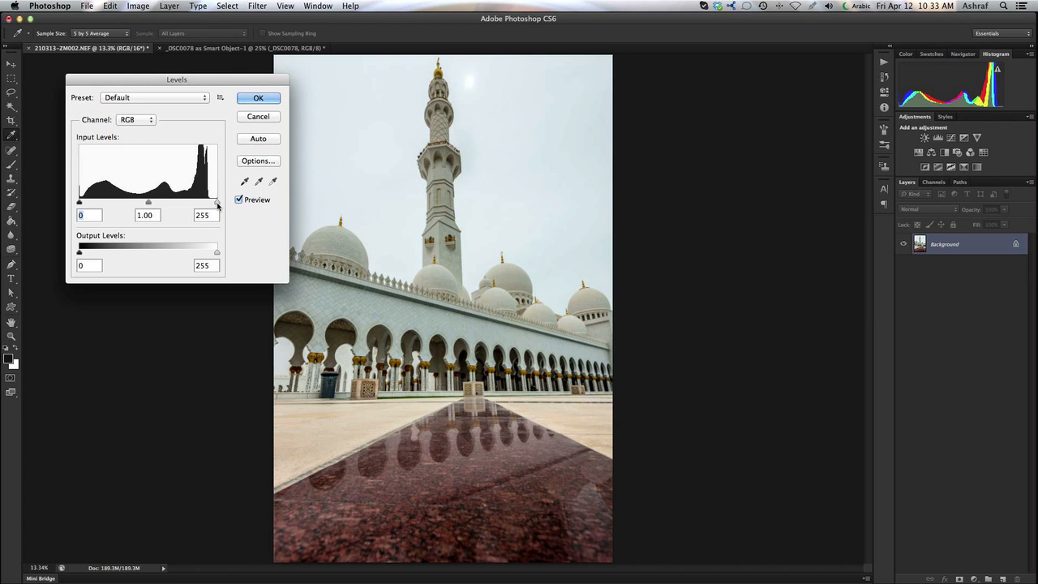
left_click_drag(217, 201, 207, 201)
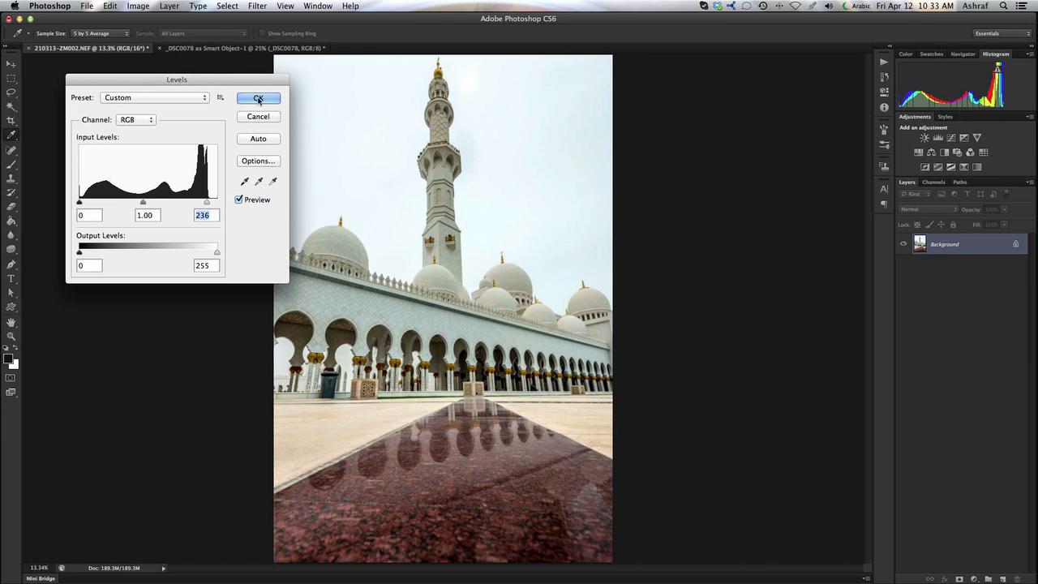
left_click(258, 99)
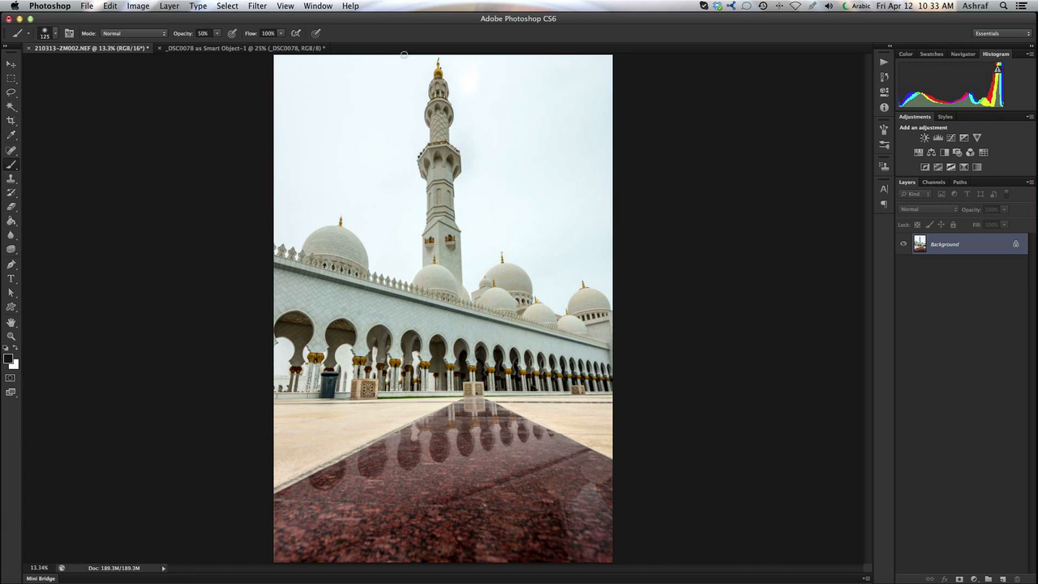
mouse_move(366, 158)
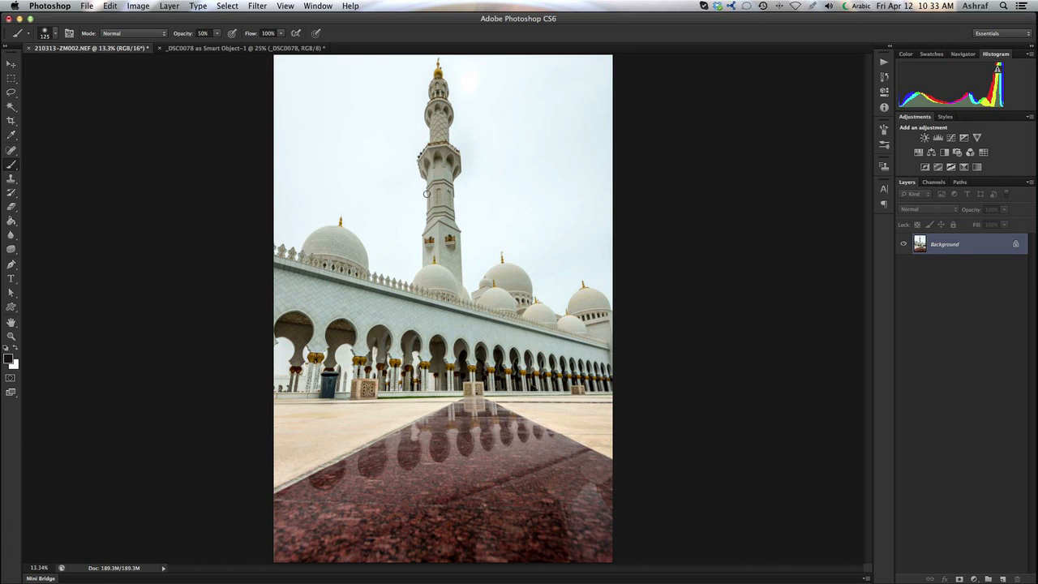
Copy the cloudy sky image onto the mosque document as a new layer, accepting the bit-depth warning.
left_click(235, 49)
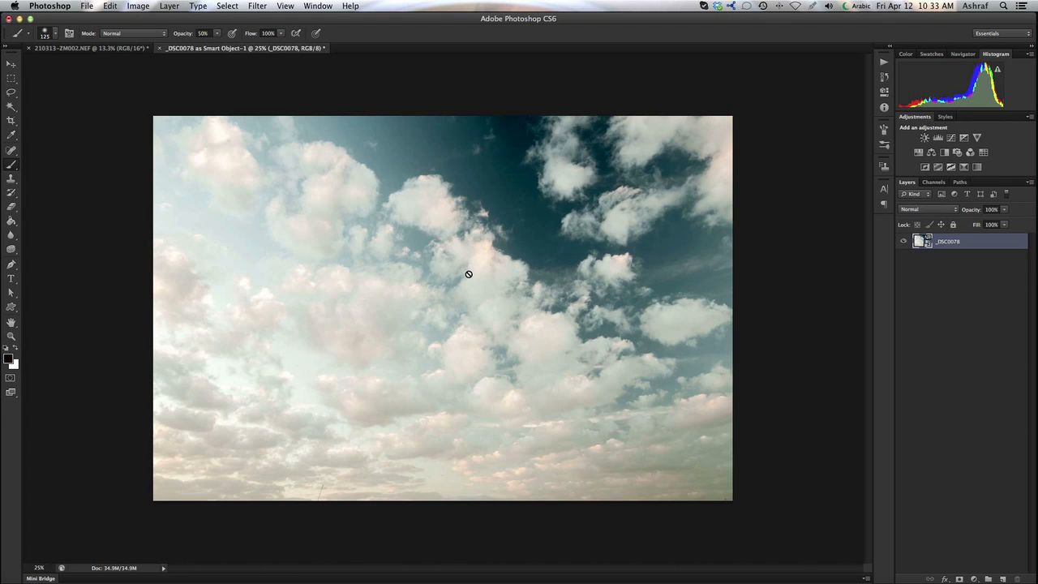
left_click(10, 65)
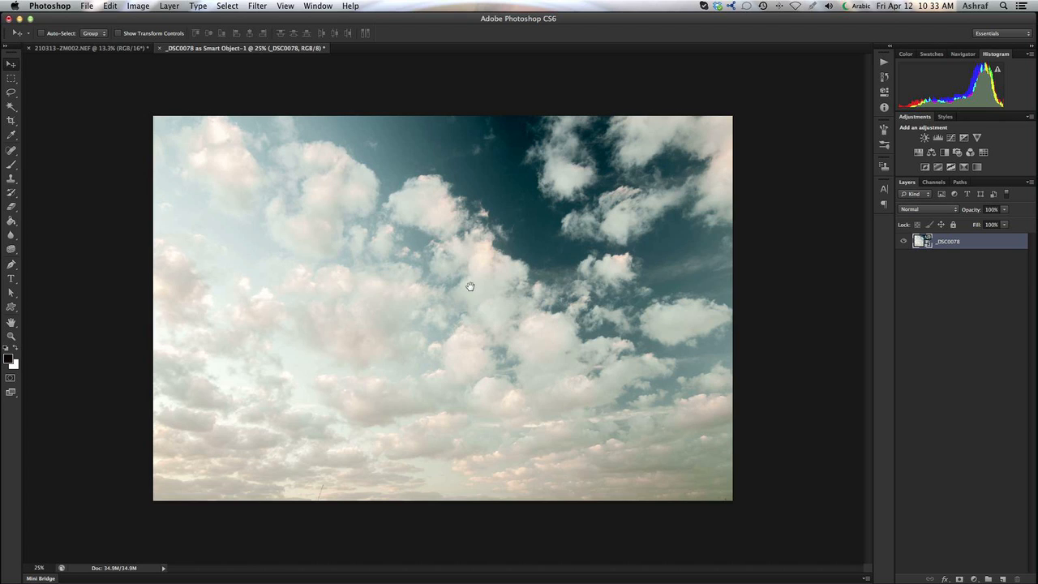
mouse_move(467, 319)
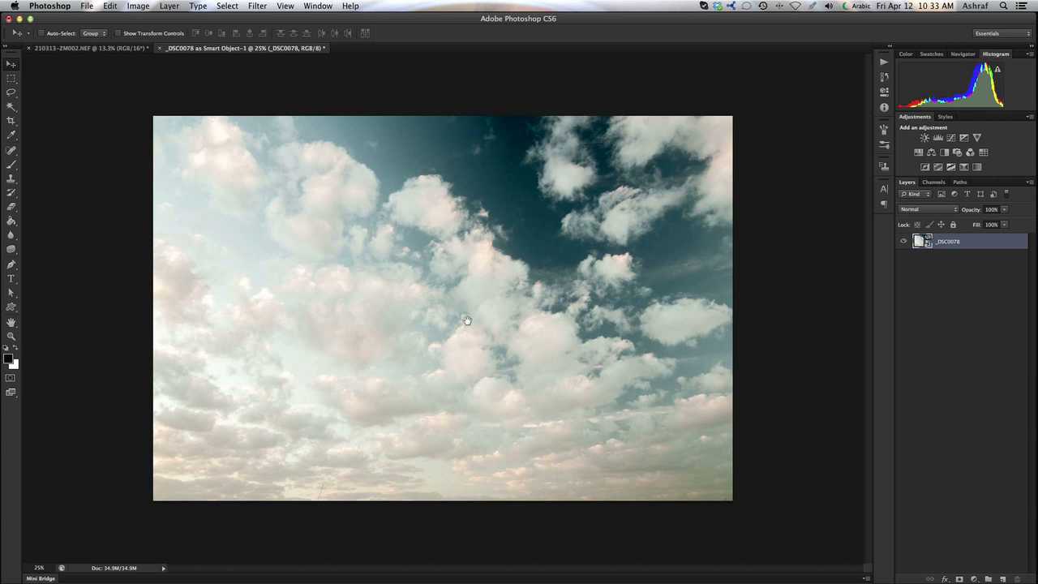
mouse_move(166, 170)
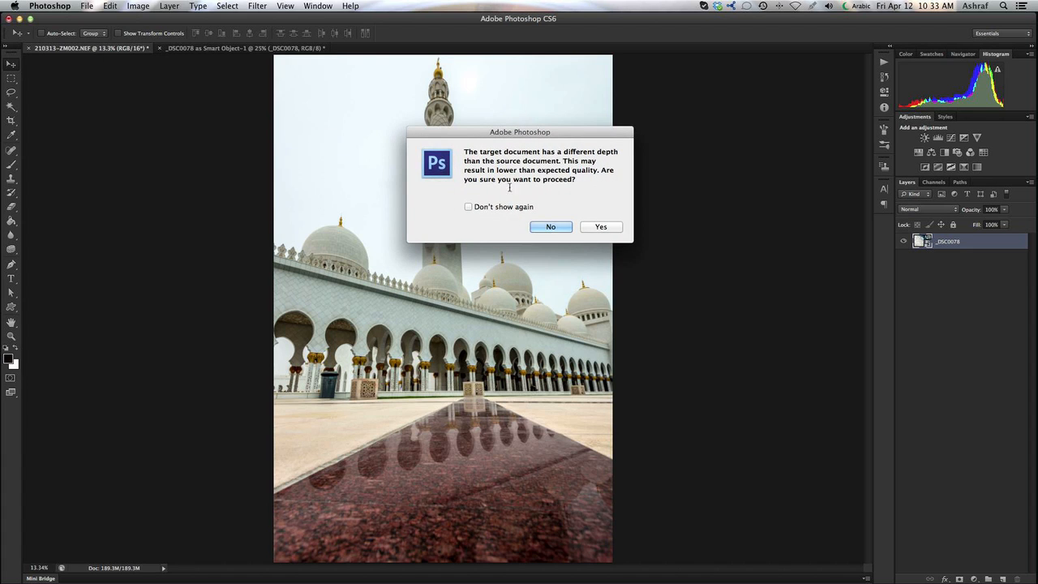
left_click(600, 227)
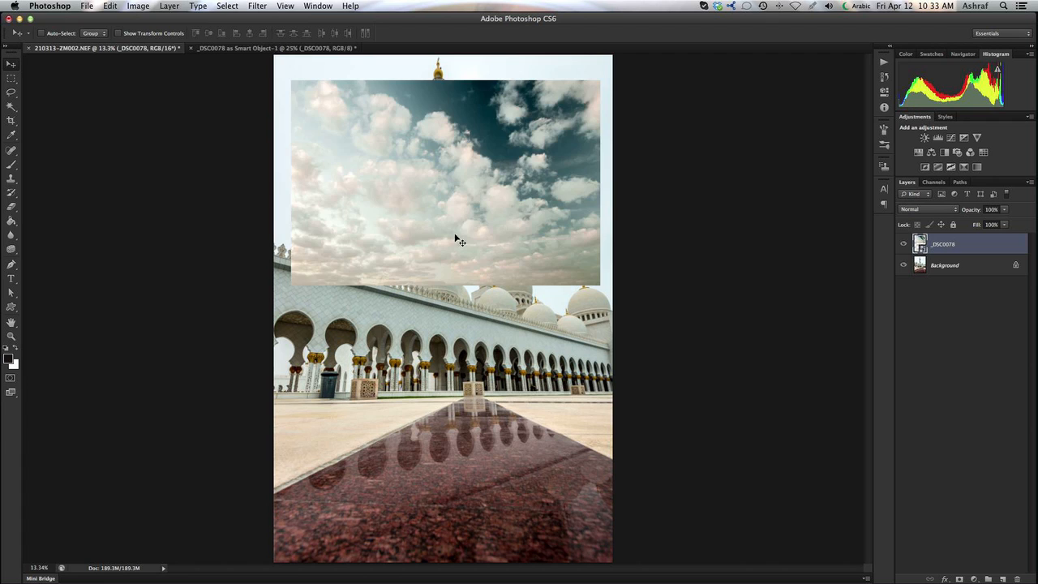
Move the sky layer to the top and scale it with Free Transform to span the full width and upper half.
left_click_drag(460, 240, 460, 201)
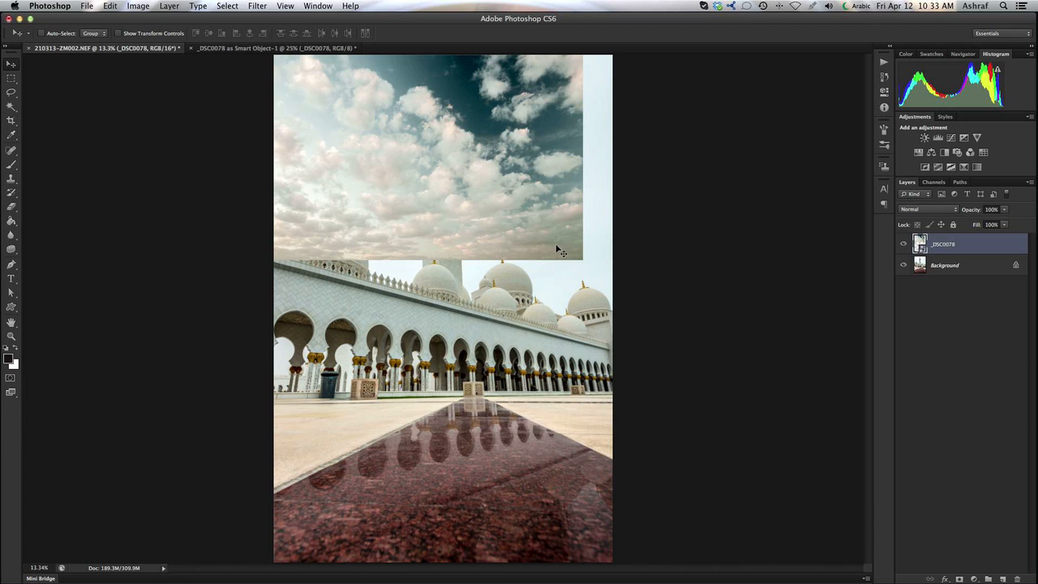
mouse_move(554, 250)
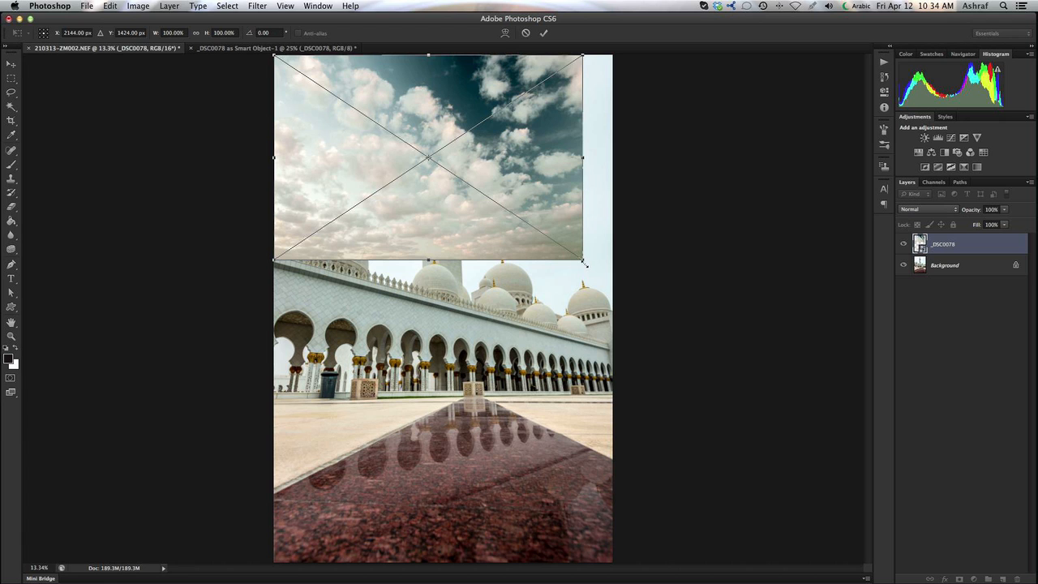
left_click_drag(582, 259, 652, 312)
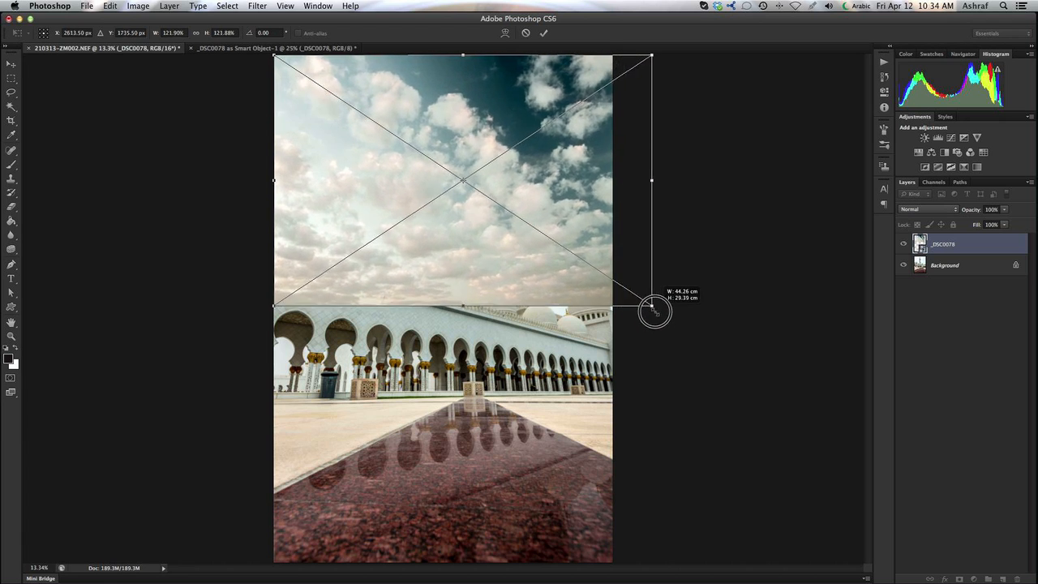
left_click_drag(652, 311, 666, 316)
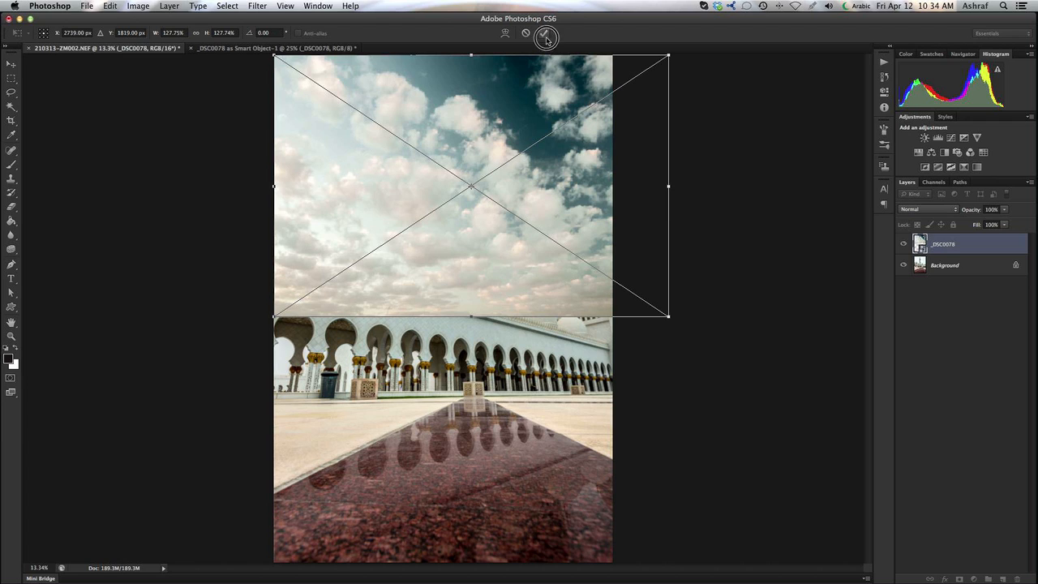
left_click(547, 33)
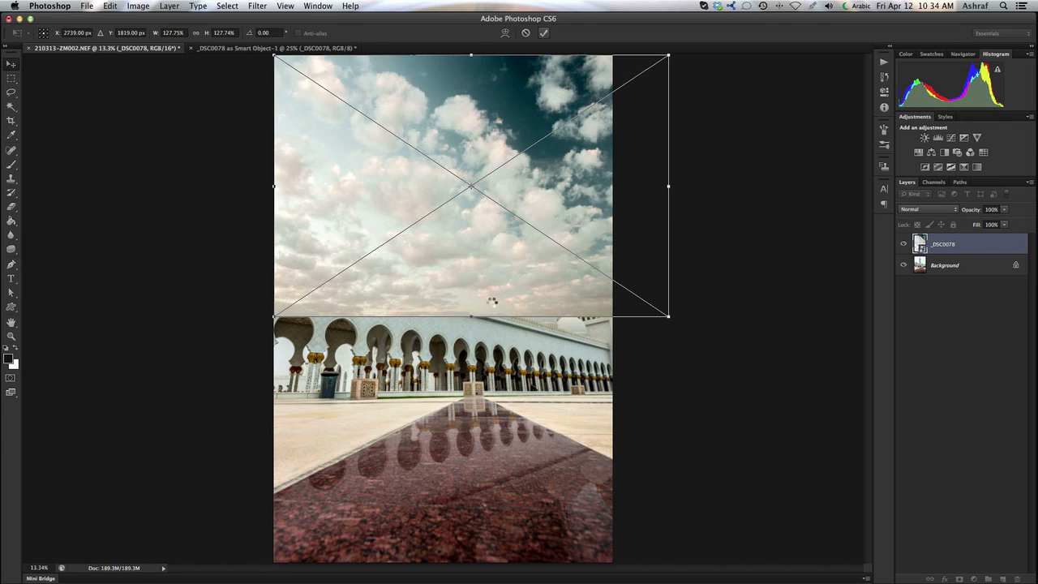
left_click(927, 209)
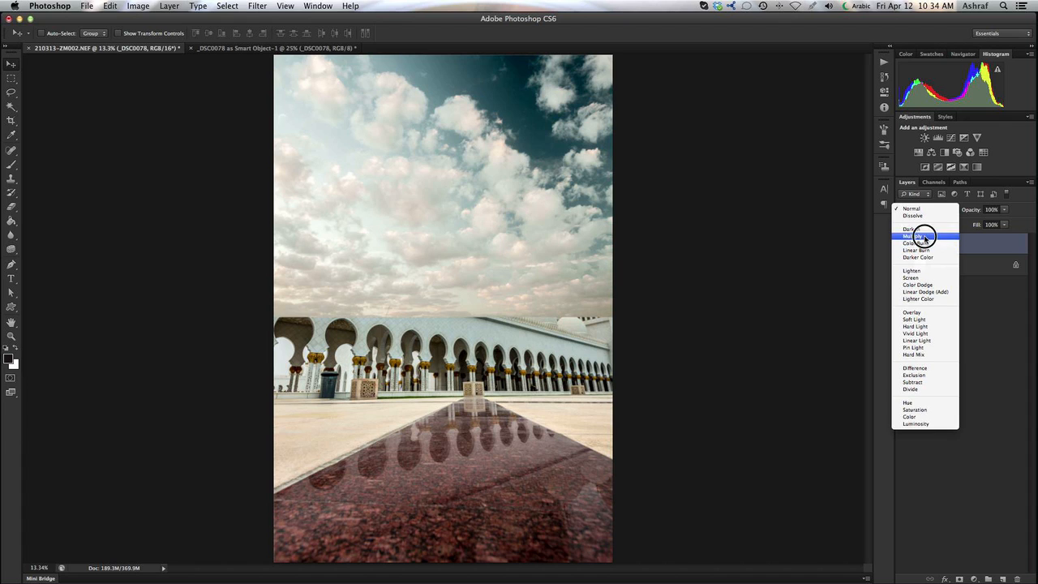
Blend the sky layer over the mosque using the Multiply mode.
left_click(918, 243)
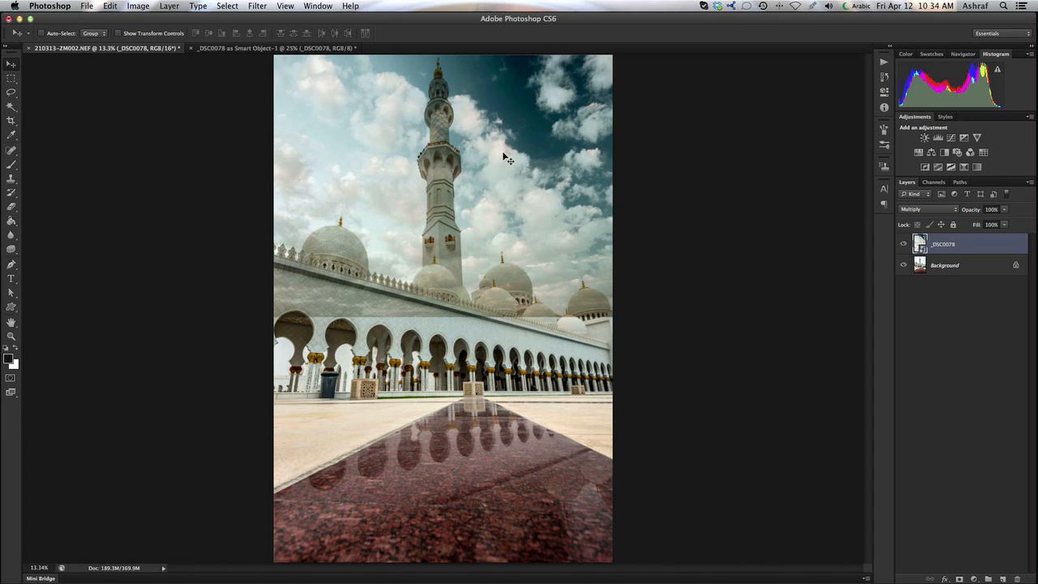
mouse_move(496, 198)
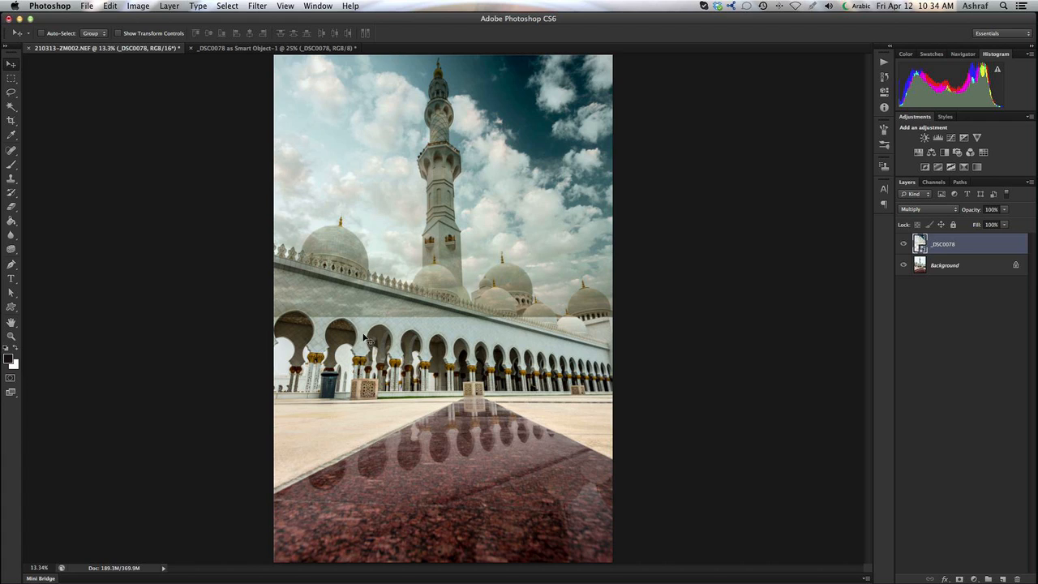
mouse_move(376, 334)
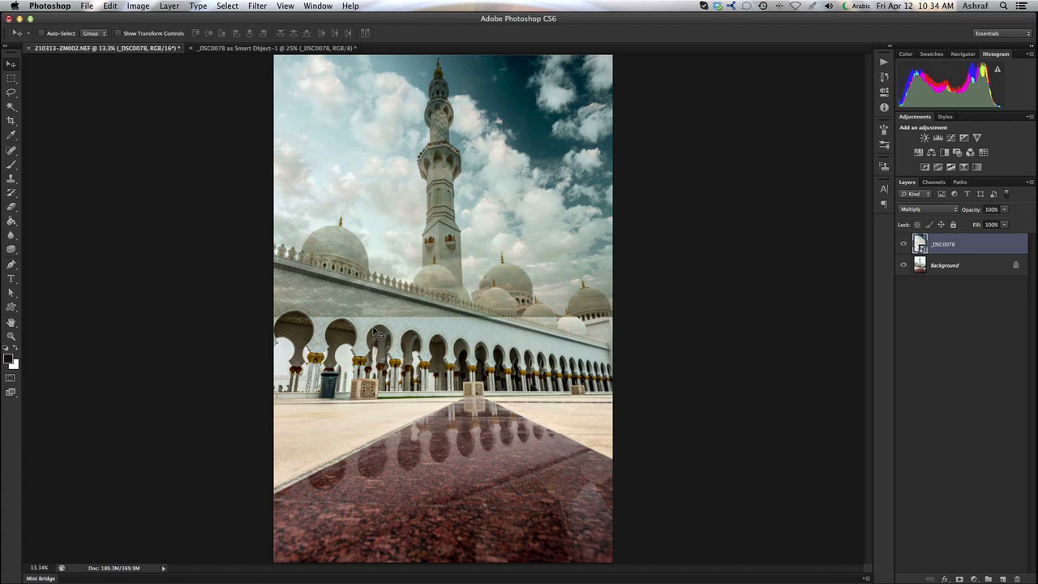
mouse_move(382, 327)
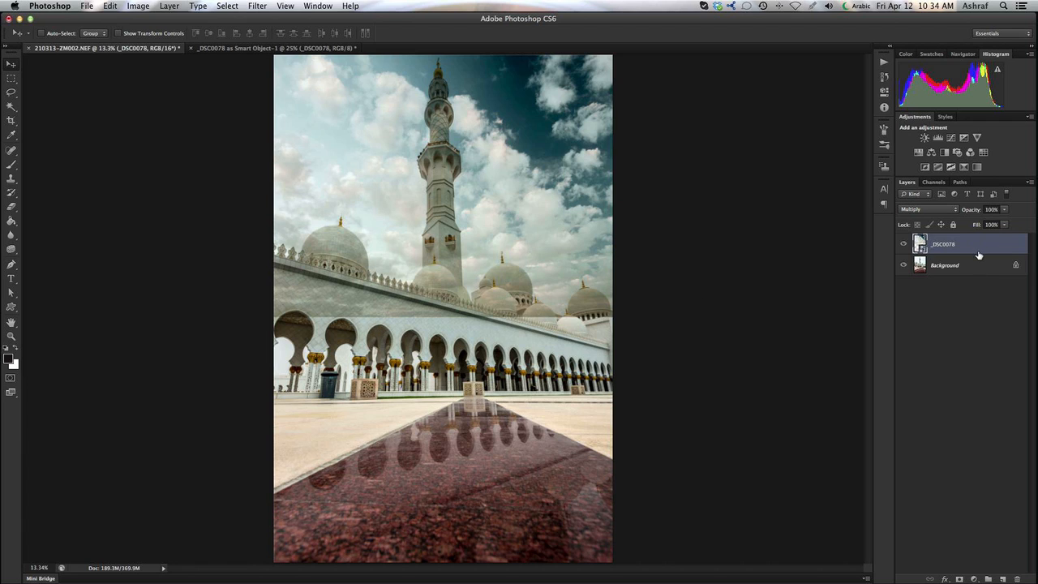
mouse_move(593, 331)
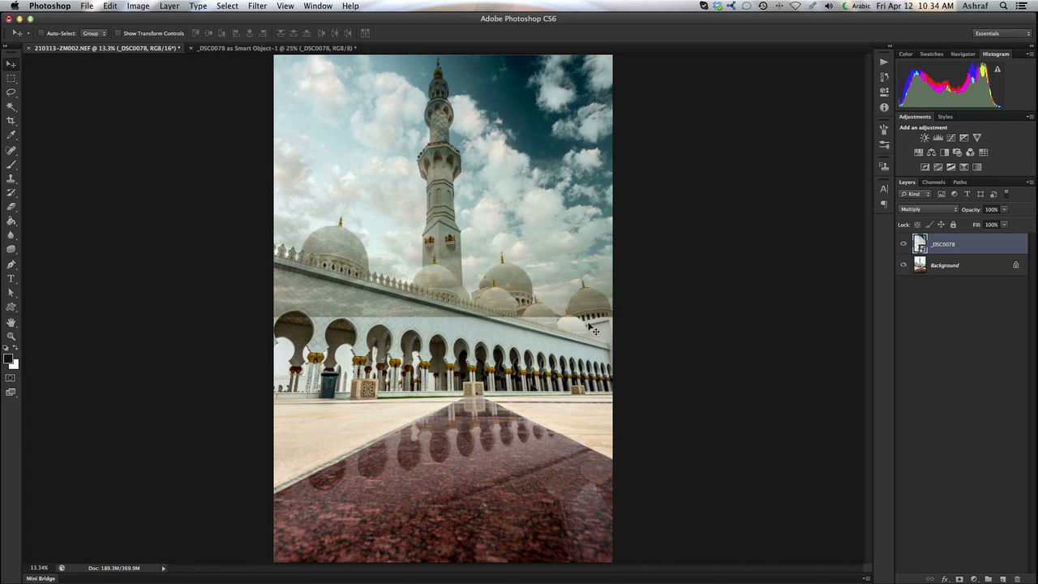
mouse_move(958, 334)
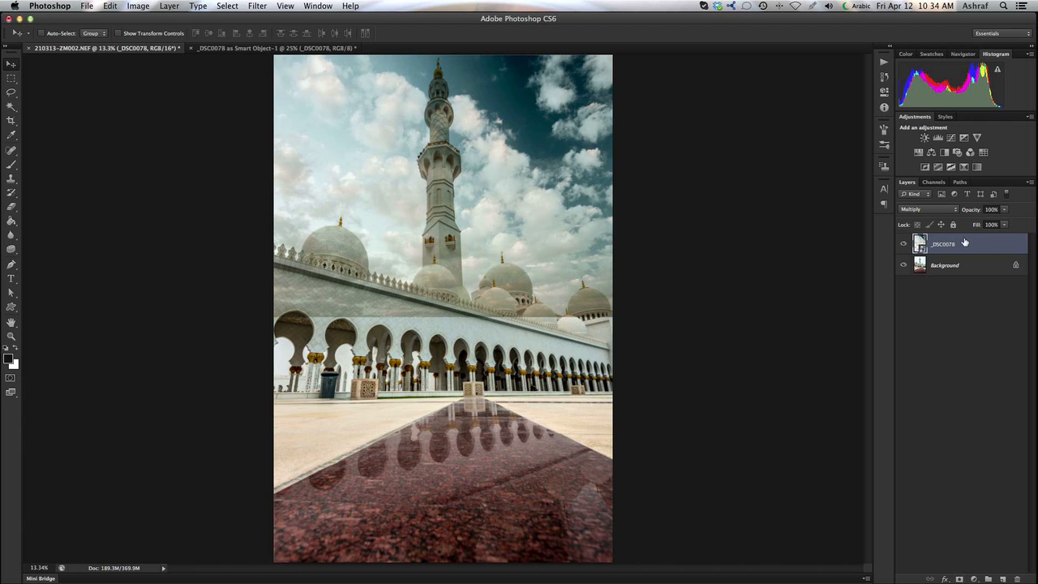
mouse_move(441, 188)
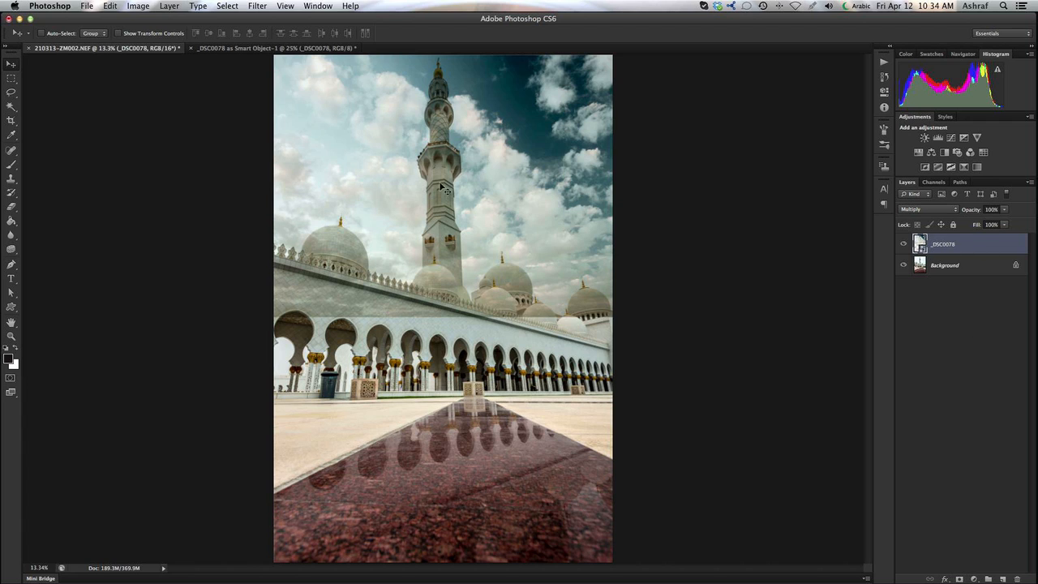
mouse_move(970, 253)
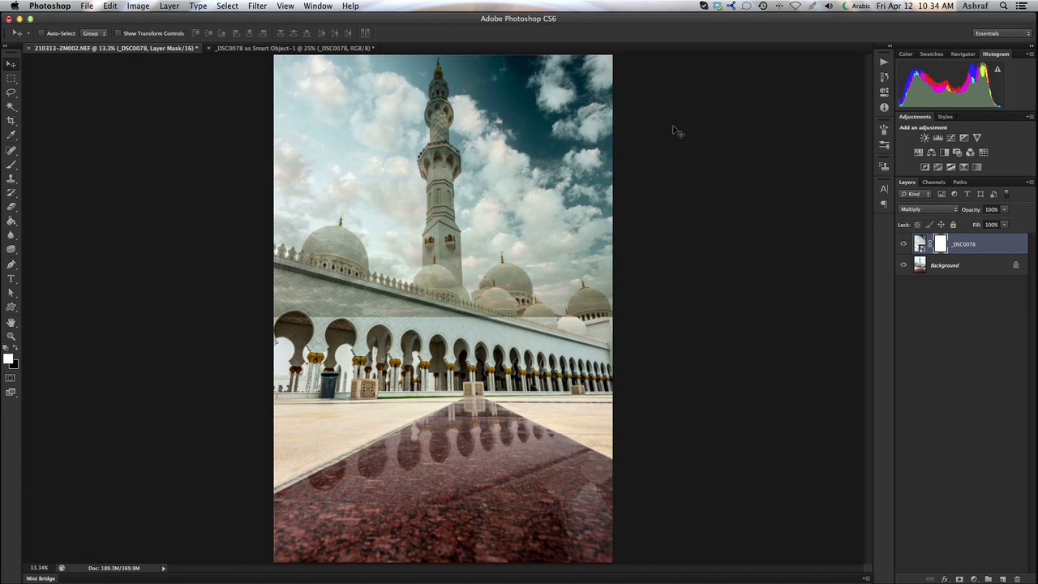
mouse_move(645, 282)
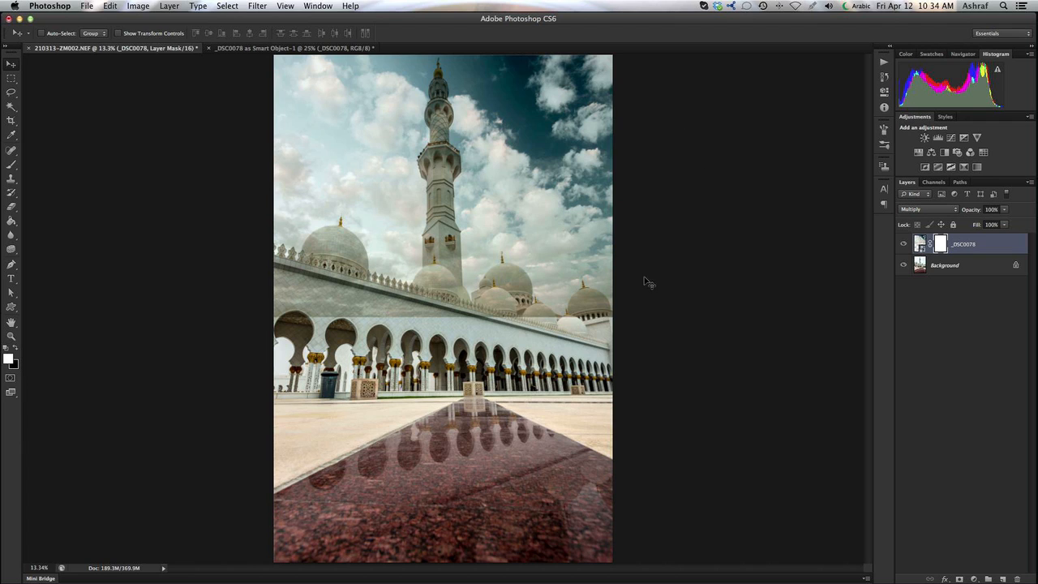
Switch to the Brush tool for painting on the sky layer's mask.
left_click(10, 149)
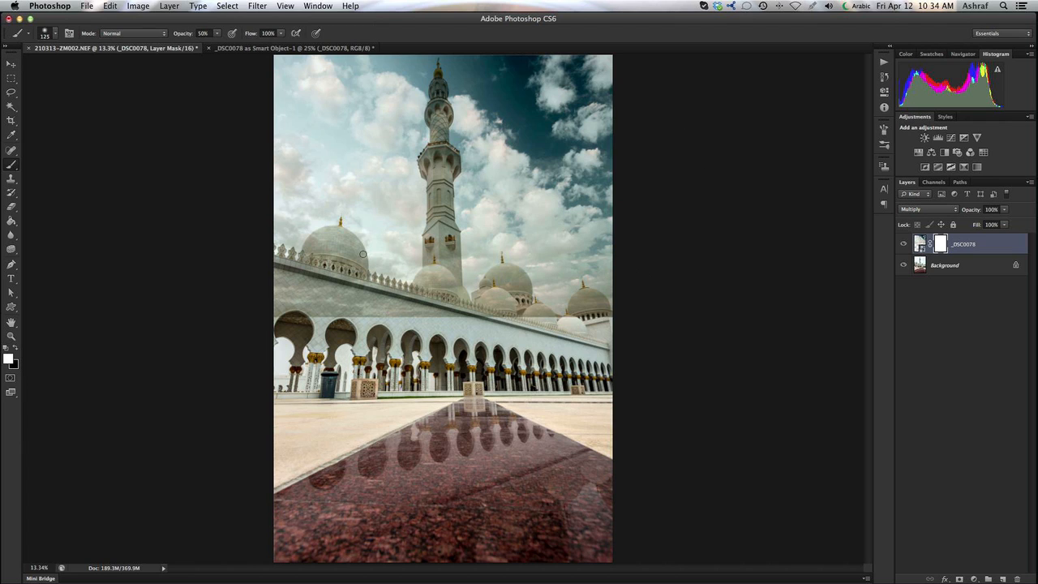
mouse_move(532, 179)
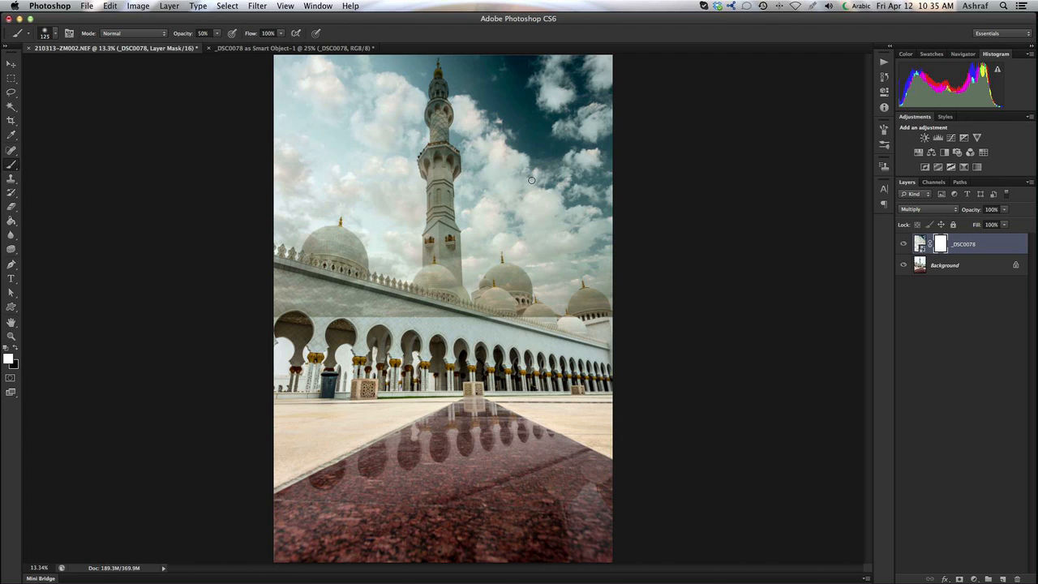
mouse_move(337, 304)
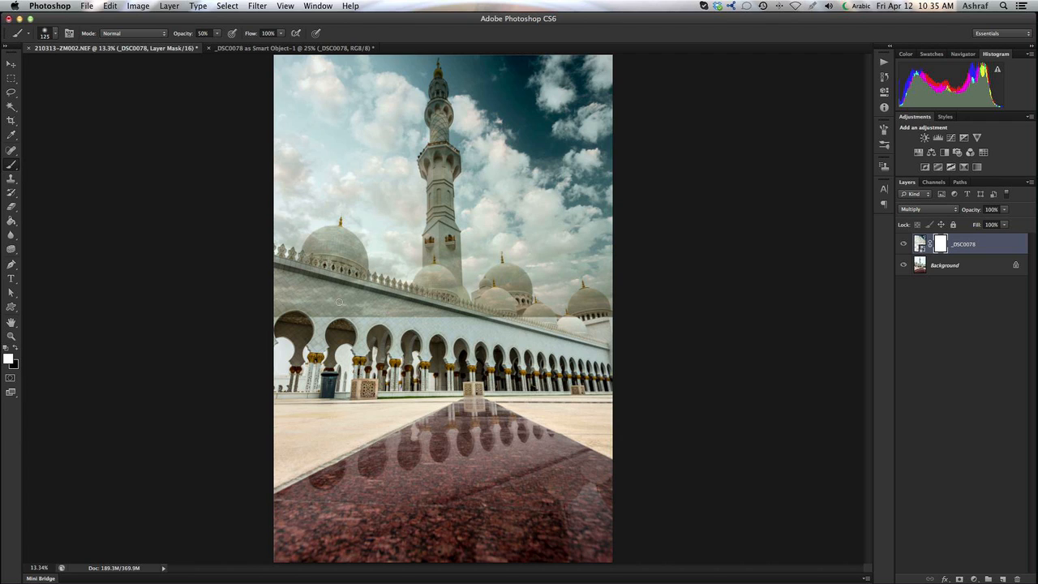
mouse_move(434, 311)
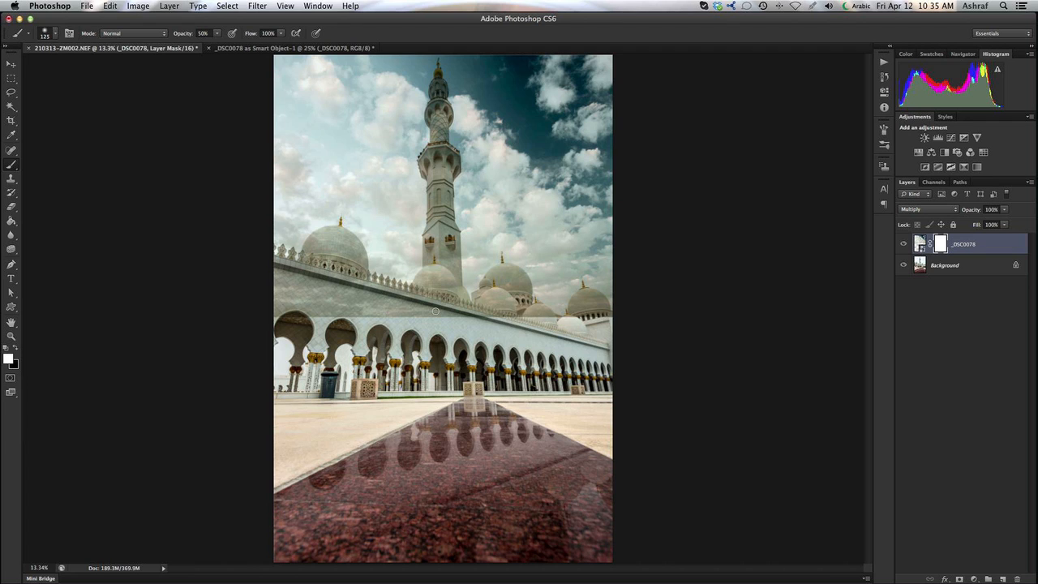
mouse_move(596, 293)
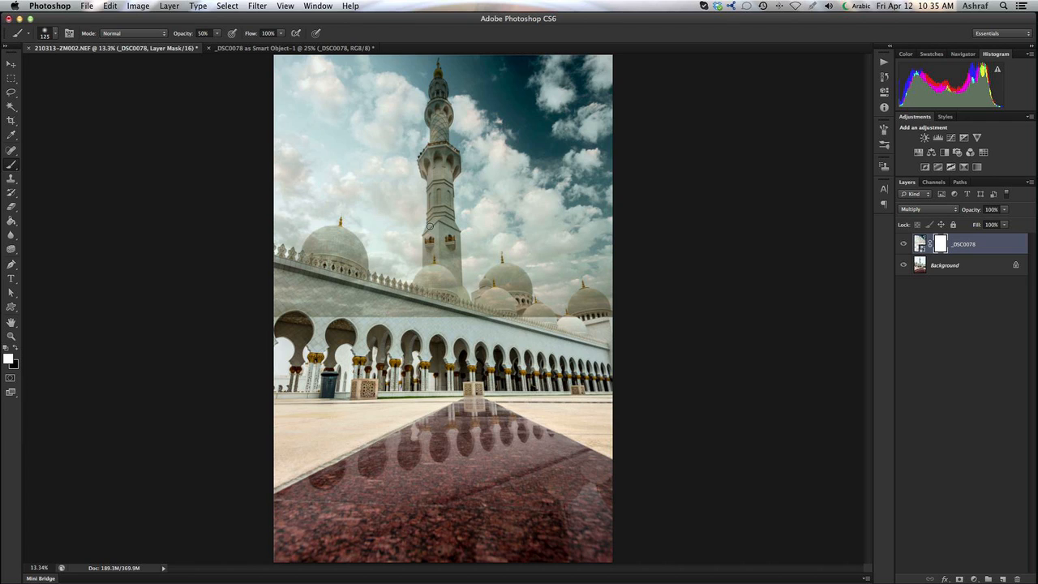
mouse_move(250, 292)
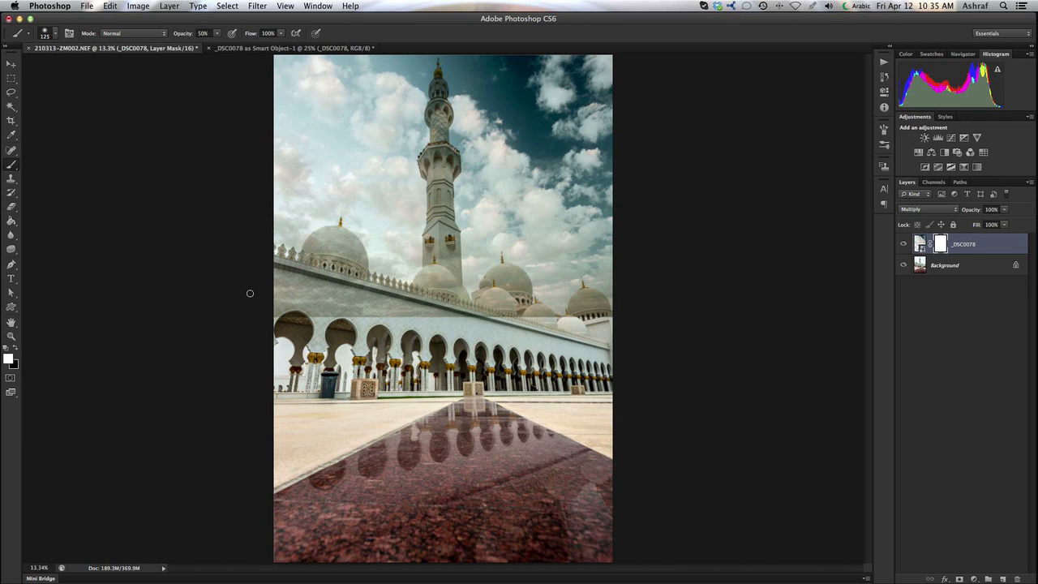
mouse_move(42, 334)
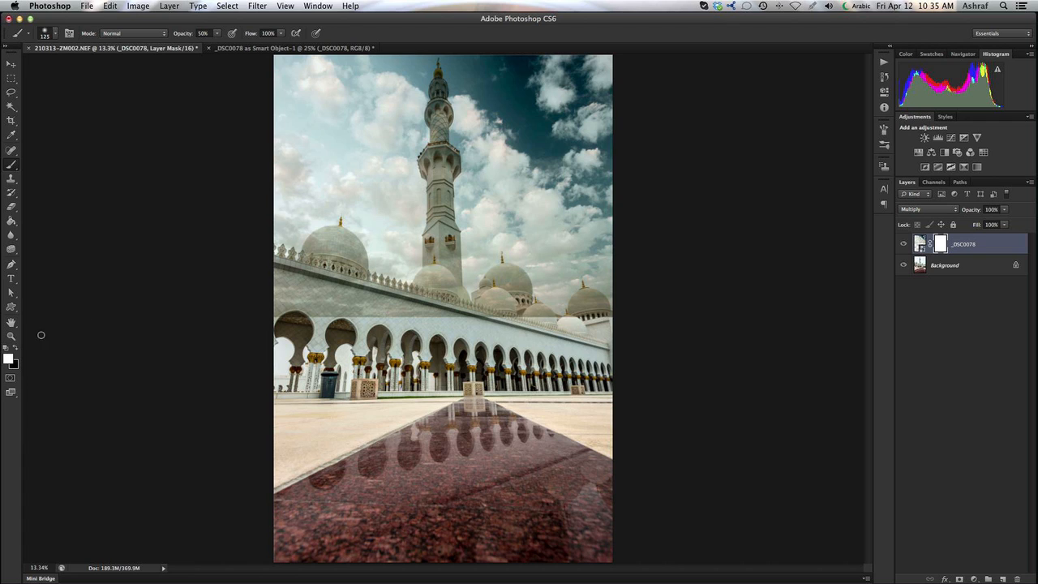
mouse_move(172, 347)
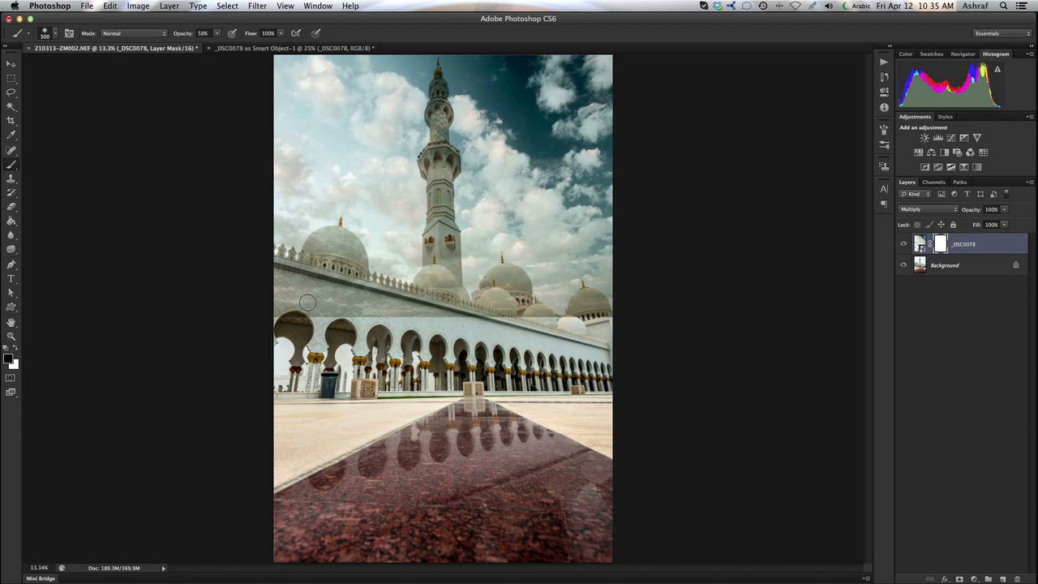
mouse_move(321, 305)
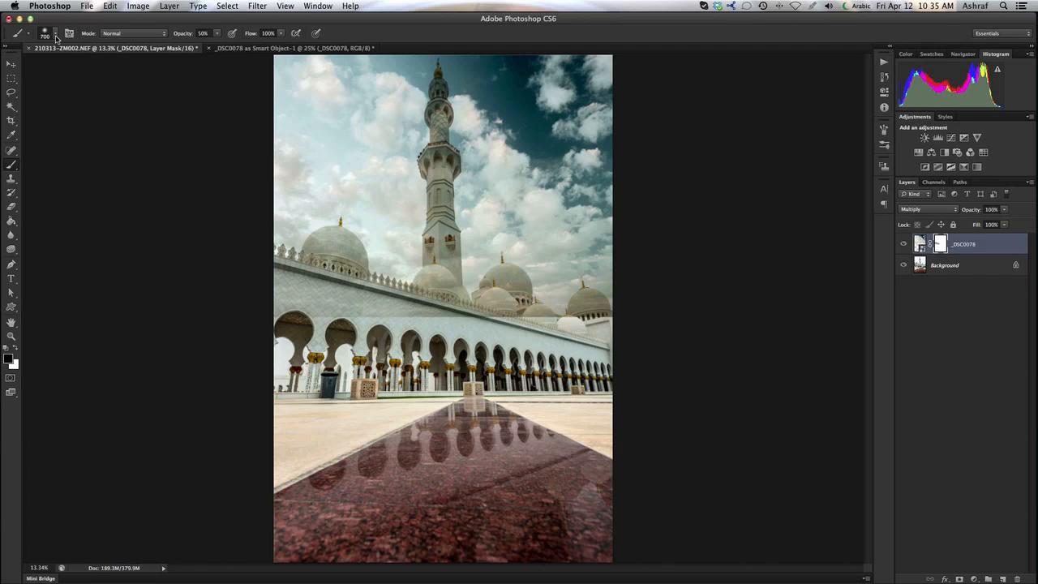
Choose a soft round brush preset with black foreground for mask painting.
left_click(55, 36)
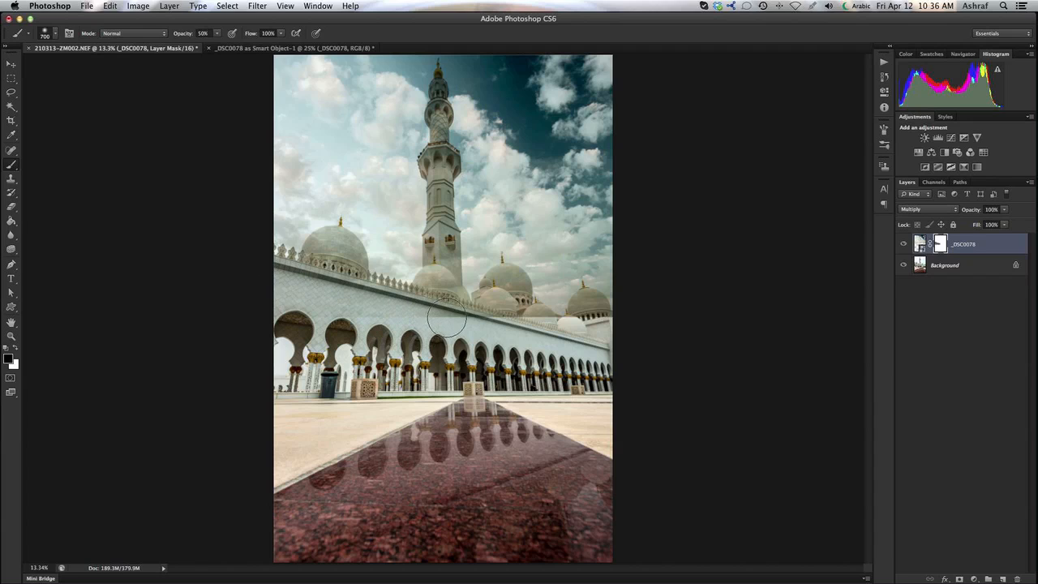
Paint black on the mask over the right domes, the minaret's top, middle and base, and the left dome.
left_click_drag(451, 316, 330, 284)
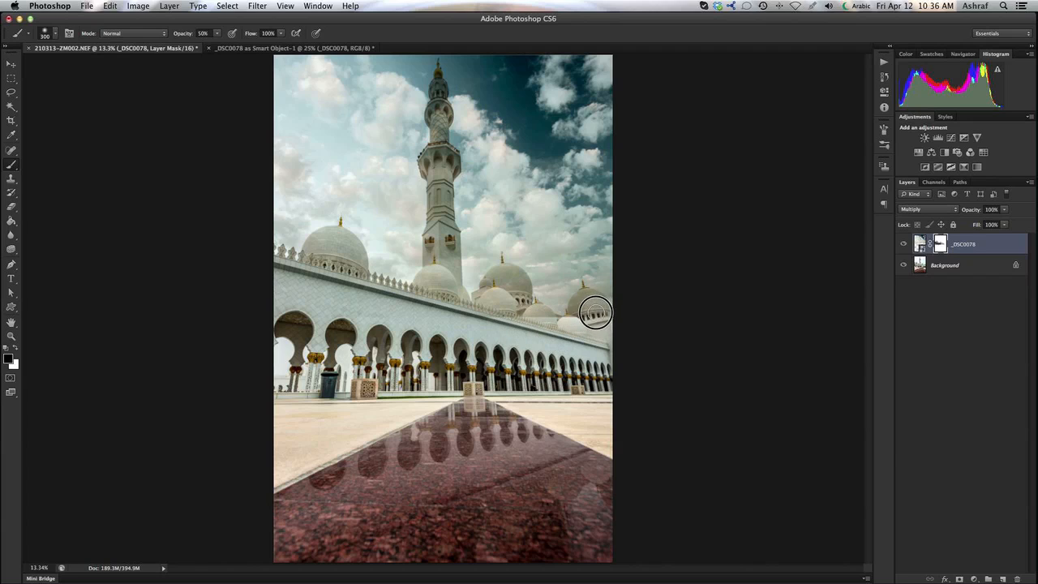
mouse_move(578, 313)
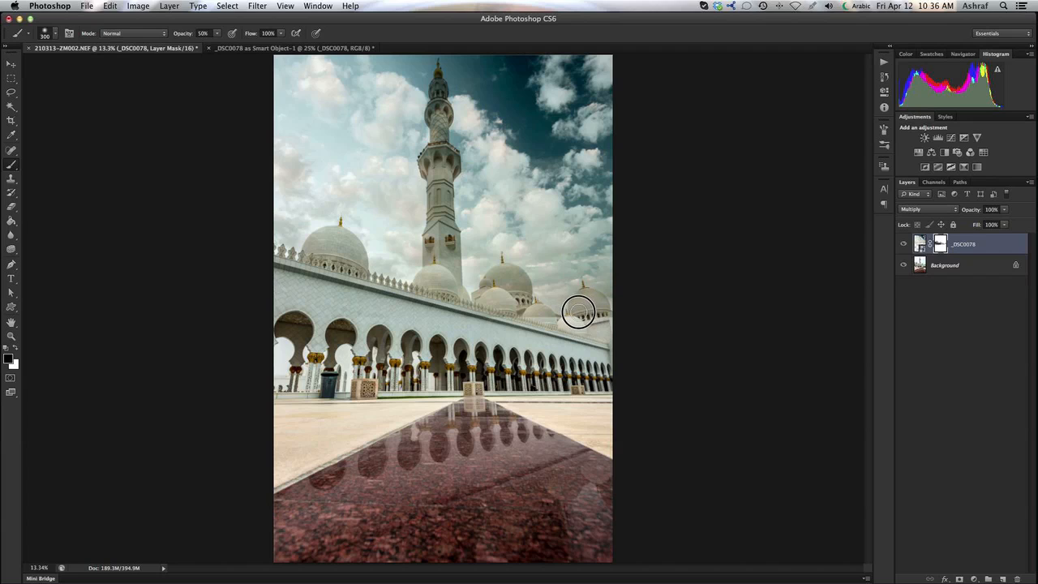
mouse_move(597, 300)
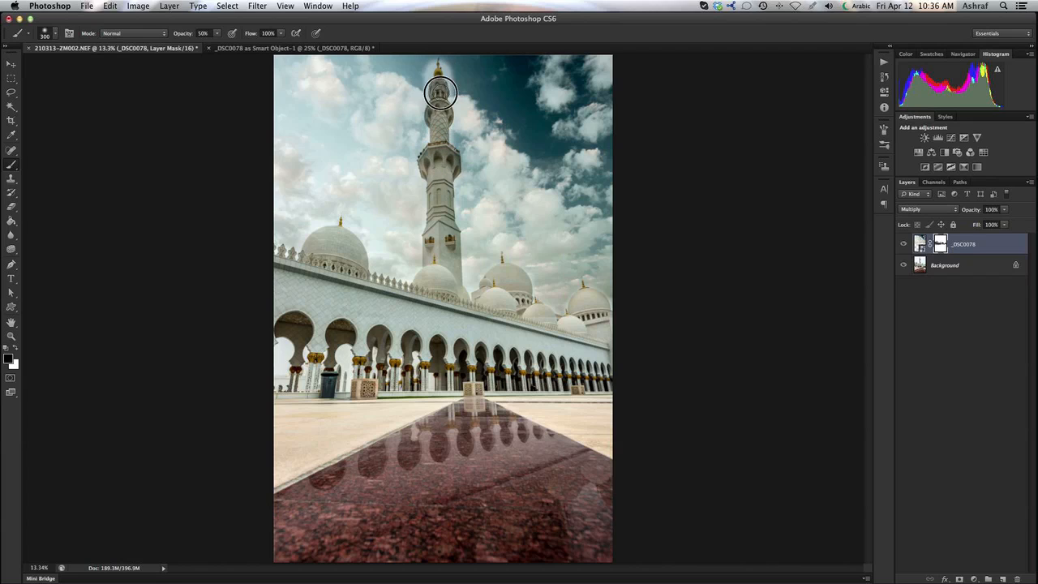
left_click_drag(441, 91, 428, 167)
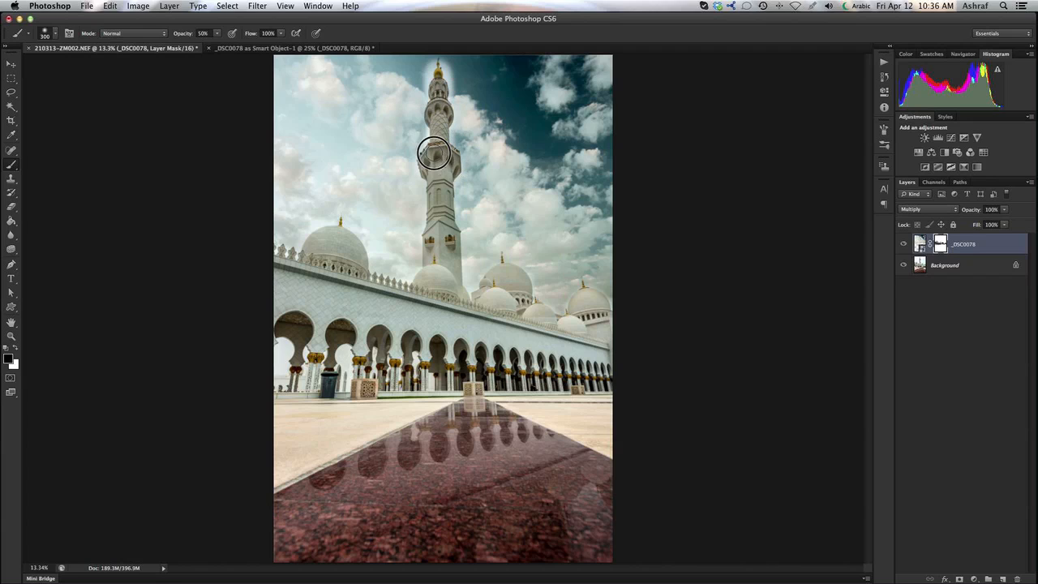
left_click_drag(434, 152, 441, 221)
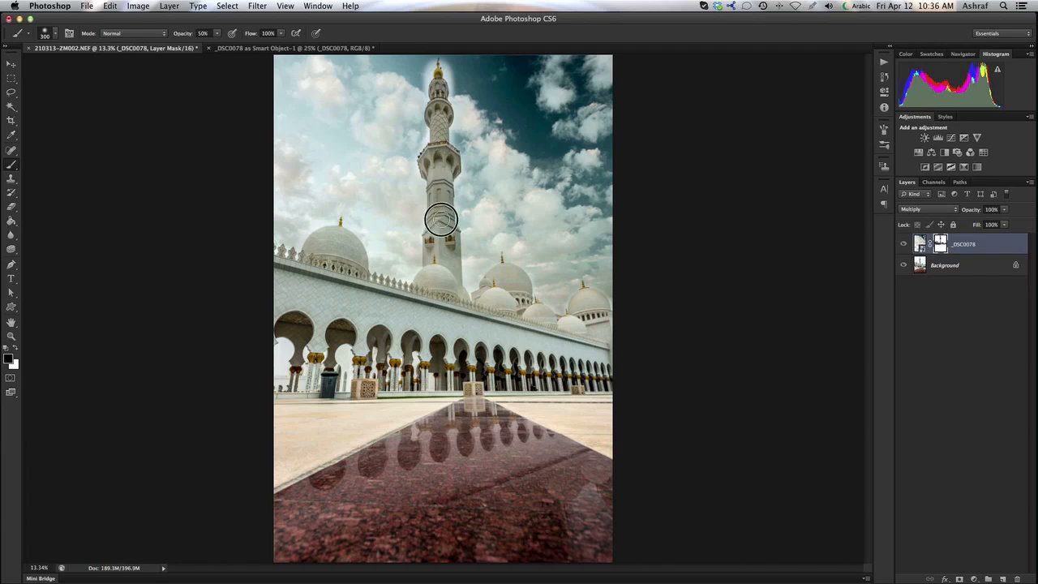
left_click_drag(441, 218, 441, 276)
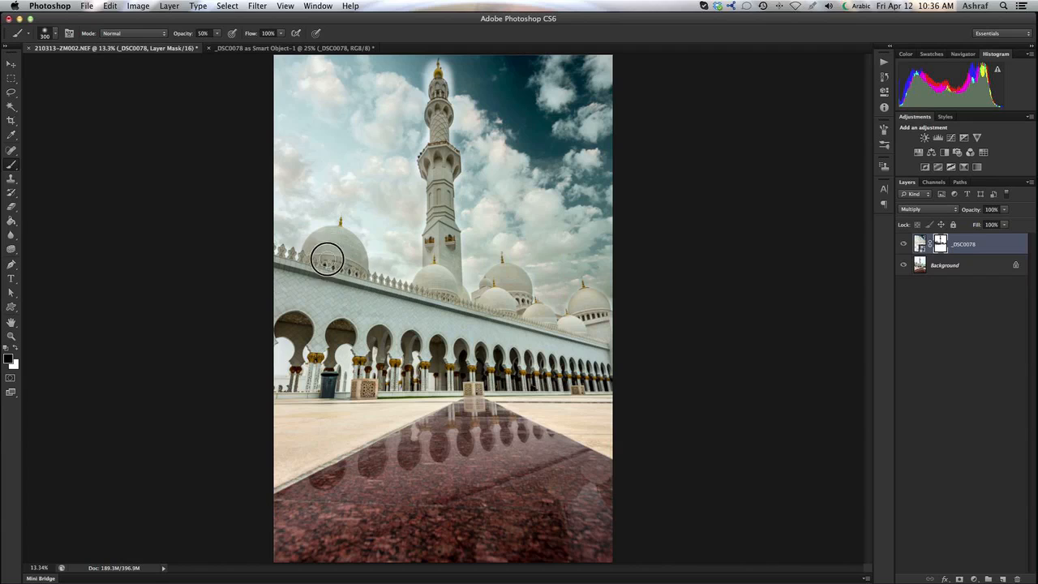
left_click_drag(328, 258, 357, 266)
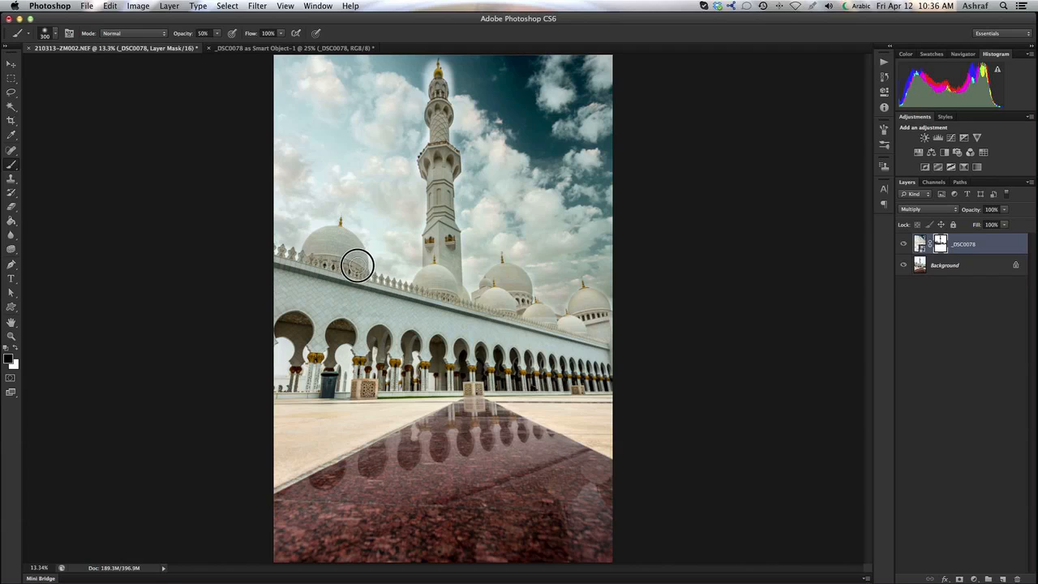
left_click_drag(357, 266, 511, 315)
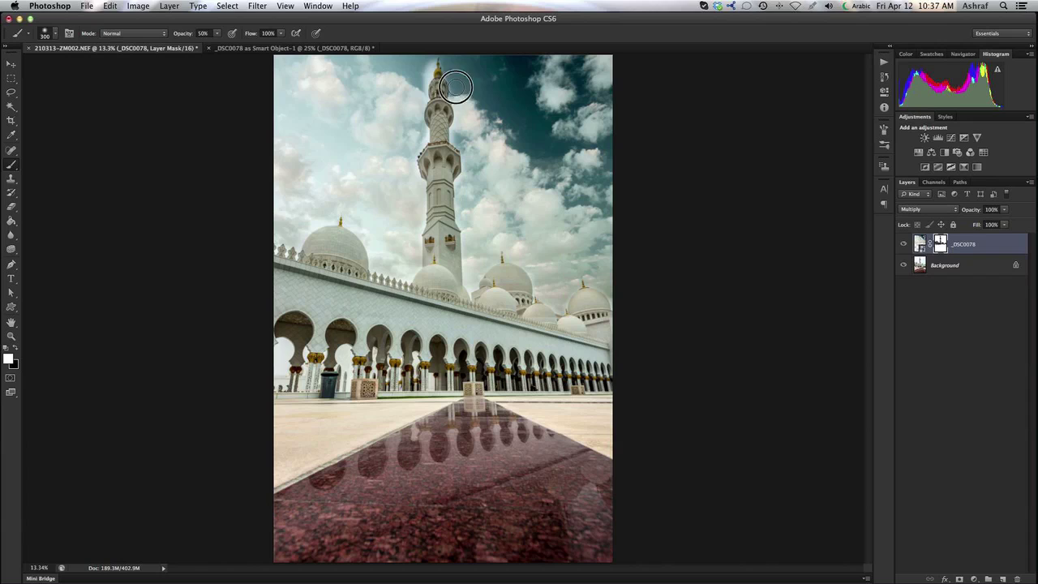
mouse_move(424, 99)
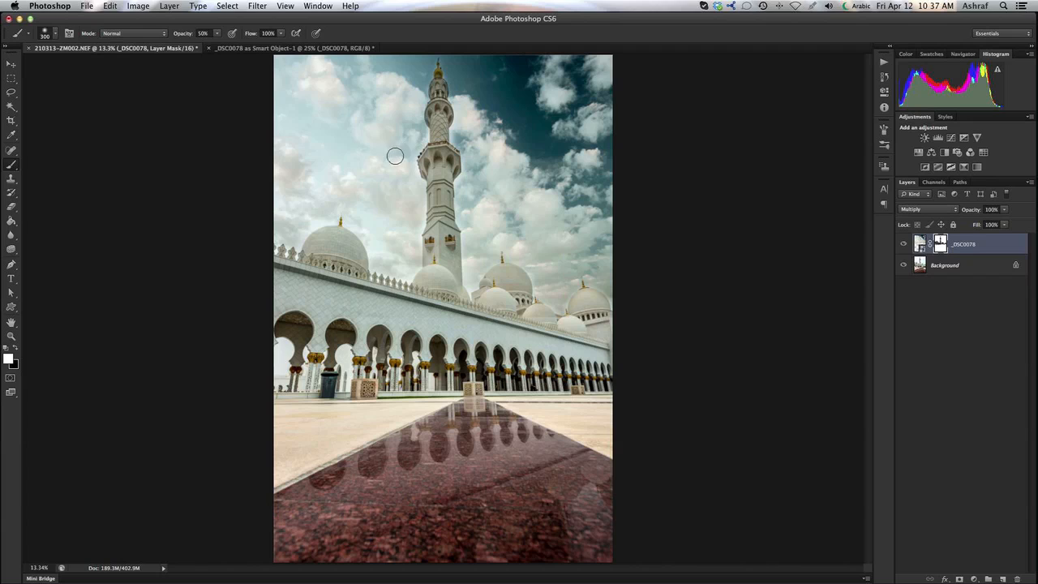
mouse_move(405, 152)
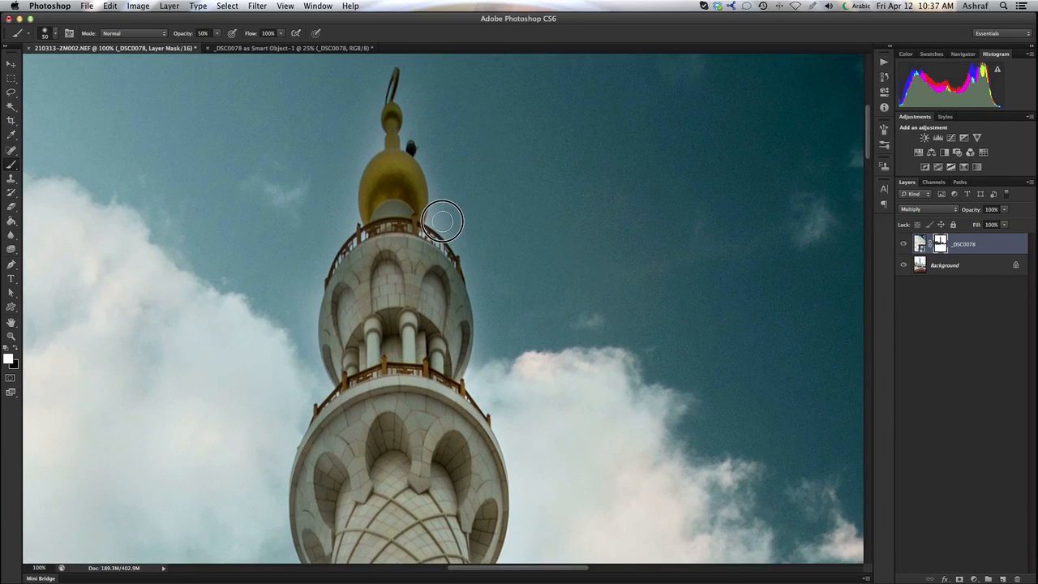
Paint the mask along the minaret's golden dome edge and finial at 100% zoom.
left_click_drag(444, 220, 435, 175)
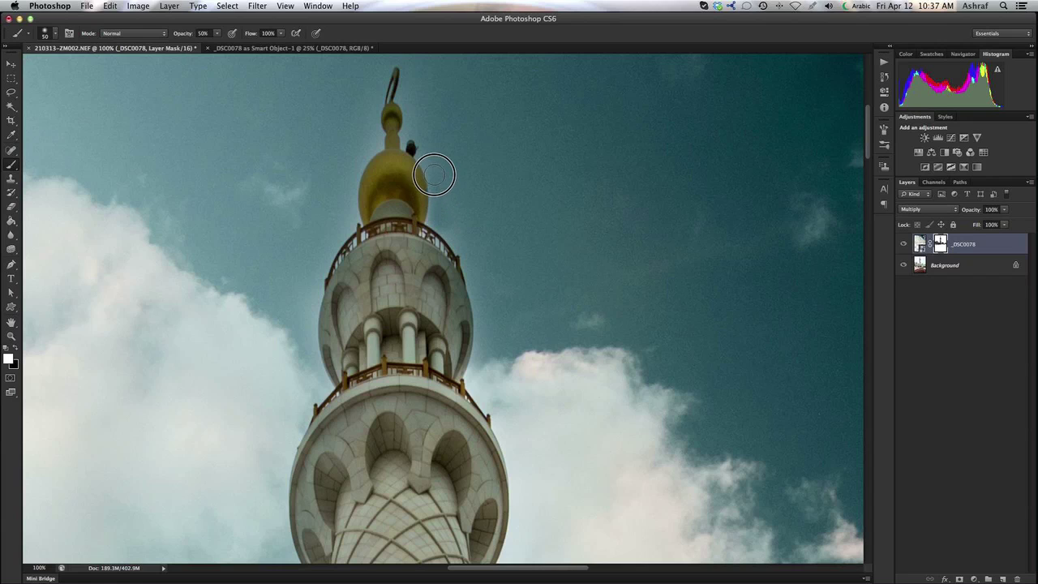
left_click_drag(434, 175, 441, 220)
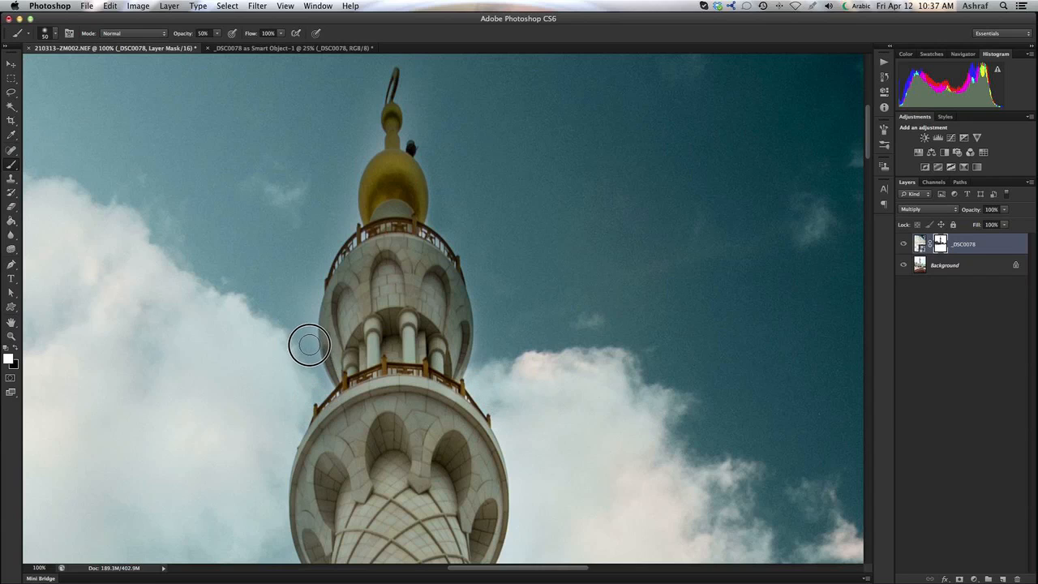
mouse_move(314, 269)
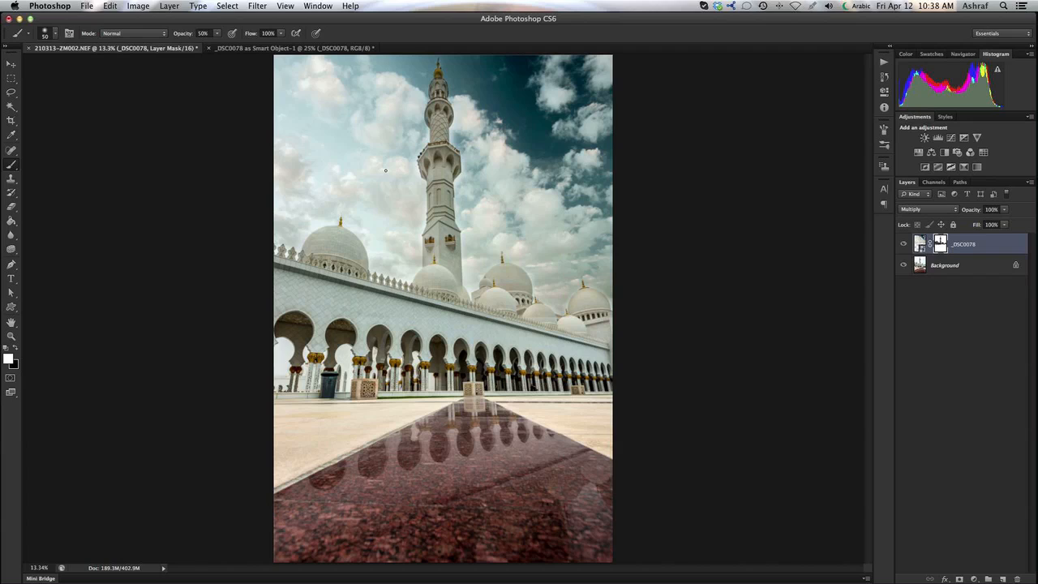
mouse_move(916, 217)
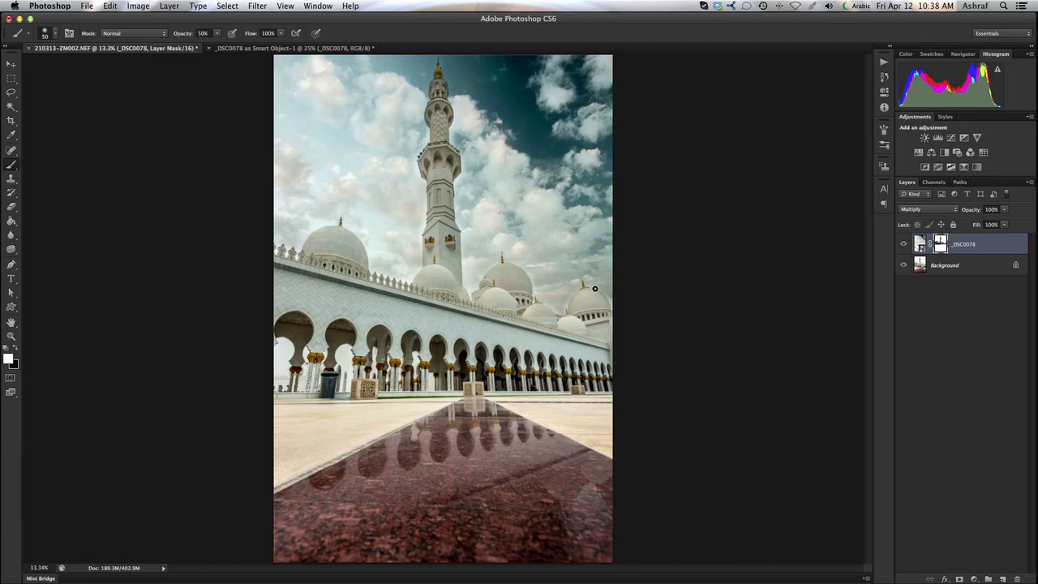
mouse_move(611, 302)
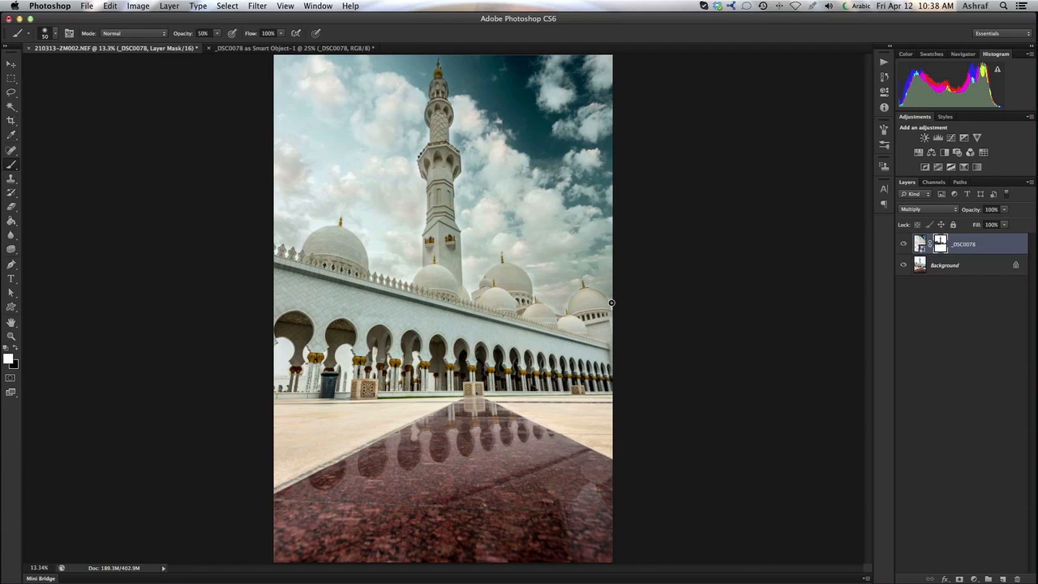